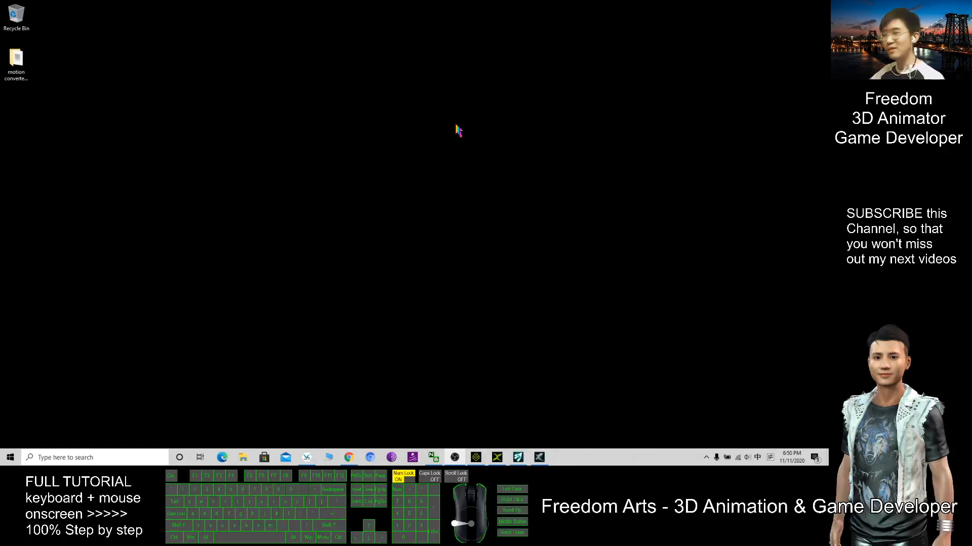
mouse_move(31, 85)
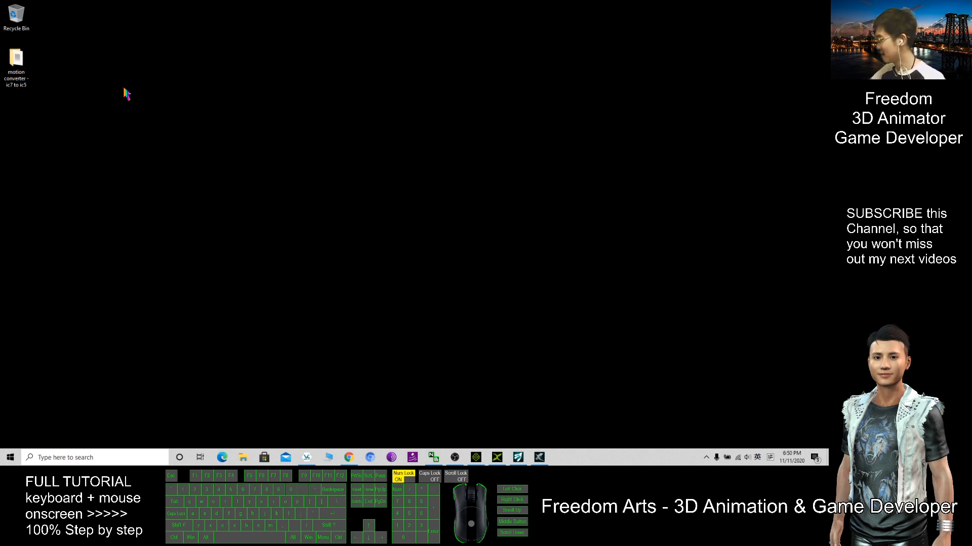
Step: Open the 'motion converter - ic7 to ic5' desktop folder and select its ic5.iAvatar file
click(16, 64)
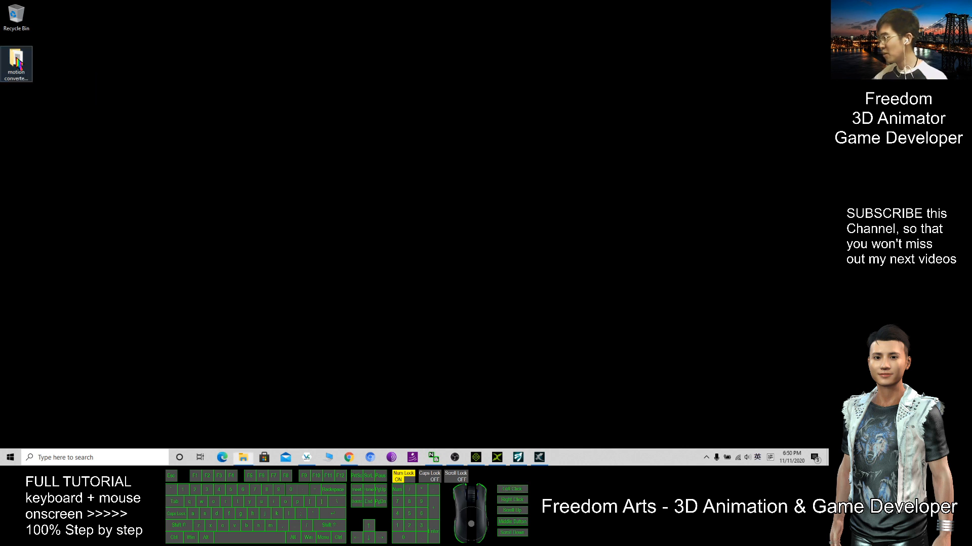
double_click(17, 61)
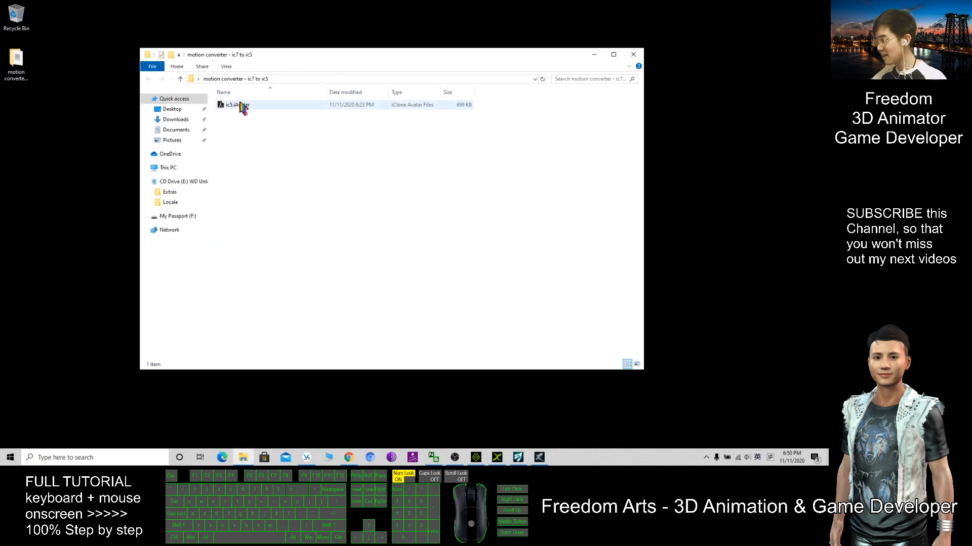
click(234, 104)
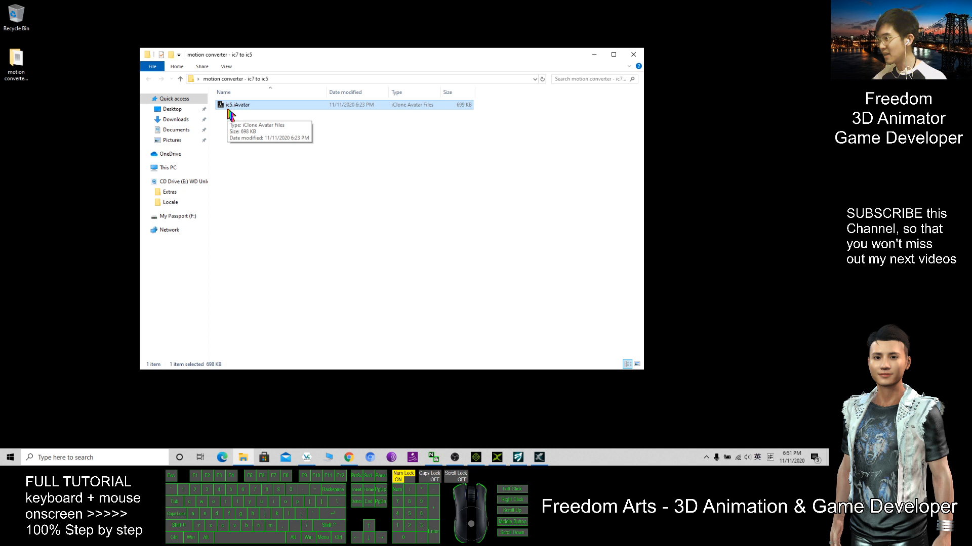
mouse_move(234, 110)
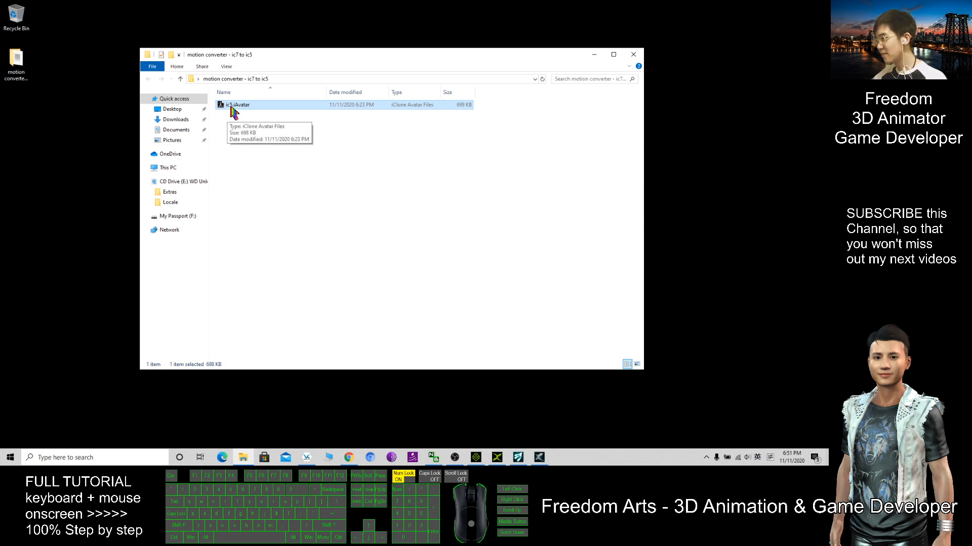
mouse_move(470, 111)
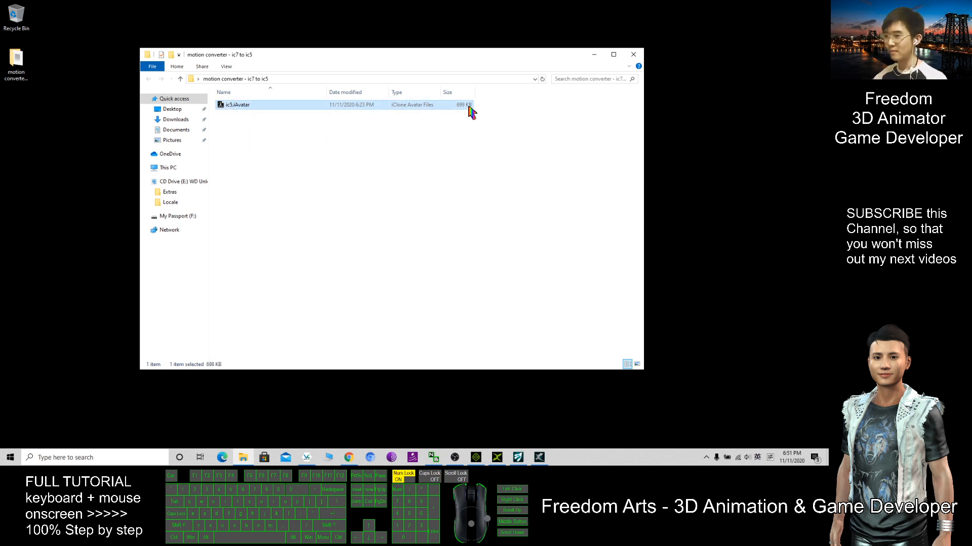
mouse_move(464, 137)
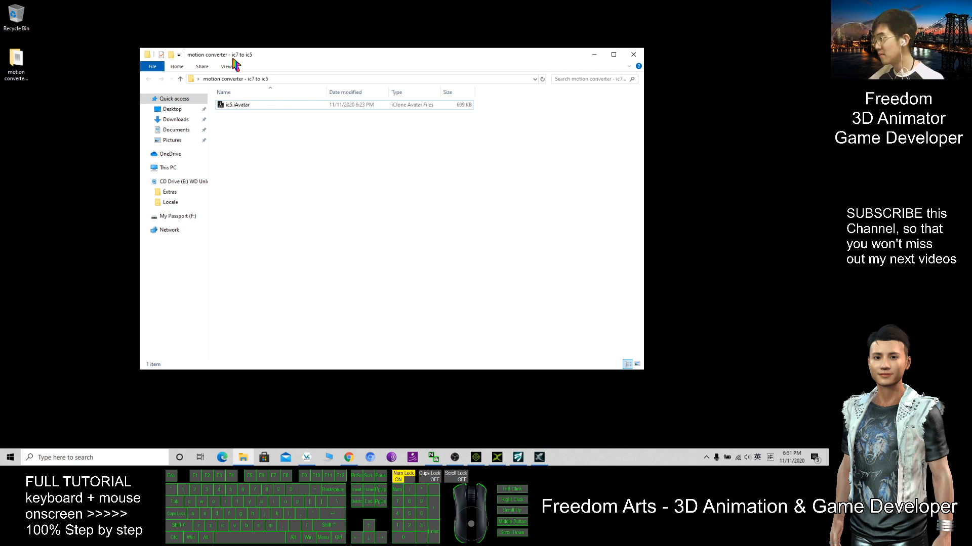
mouse_move(432, 346)
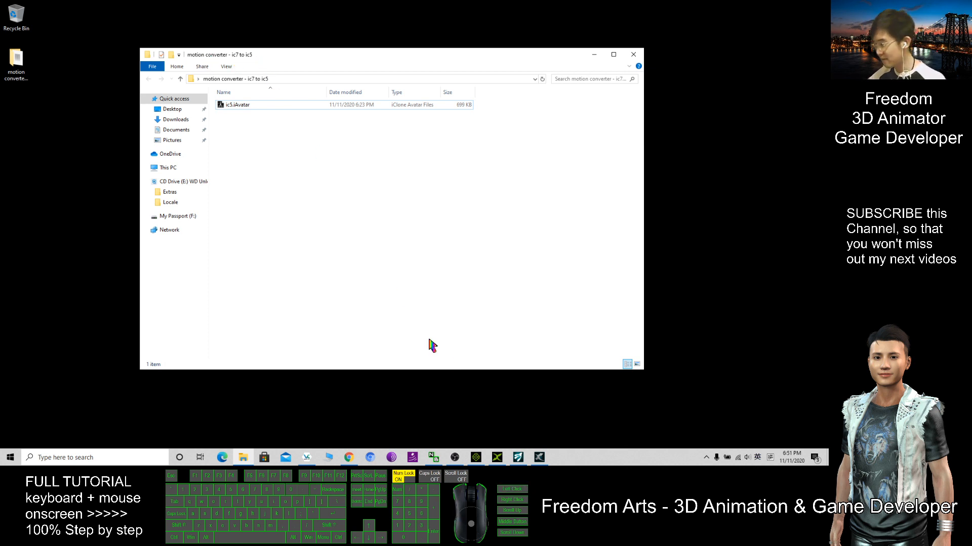
mouse_move(476, 457)
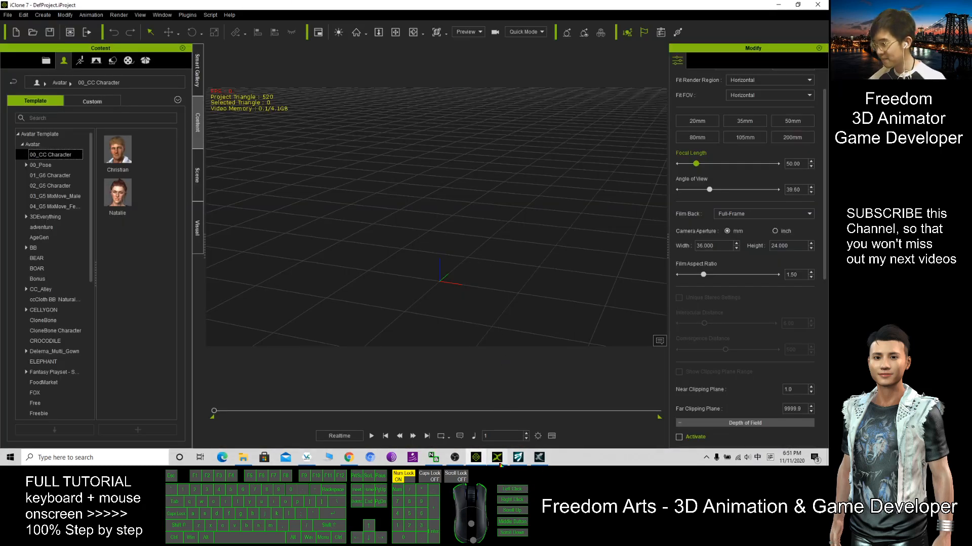
Step: Bring iClone 7 forward and switch its Content panel to the Motion templates
click(498, 457)
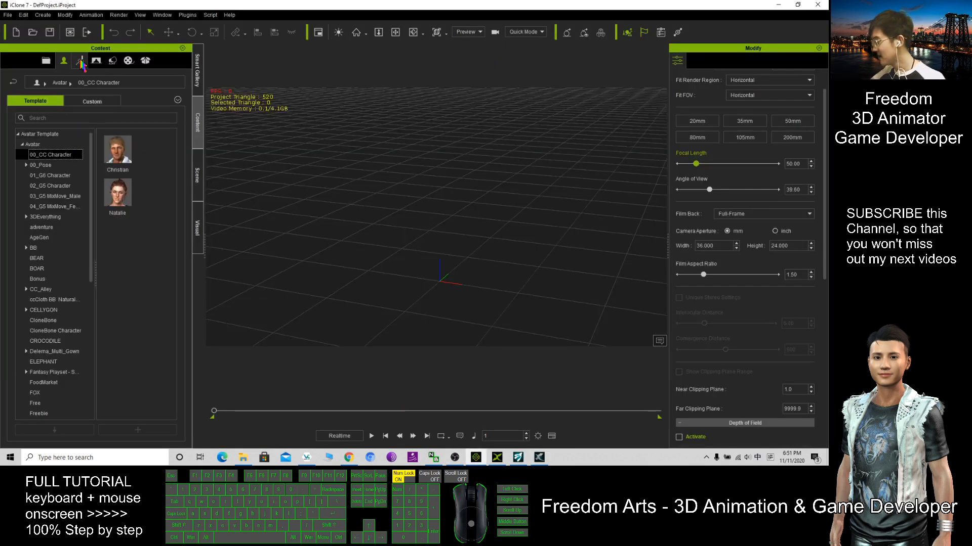
mouse_move(96, 60)
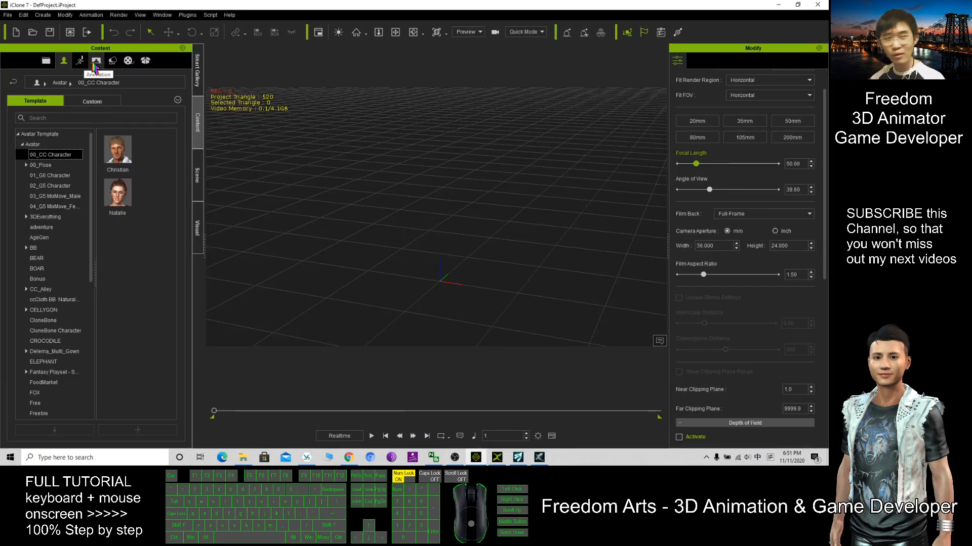
click(79, 60)
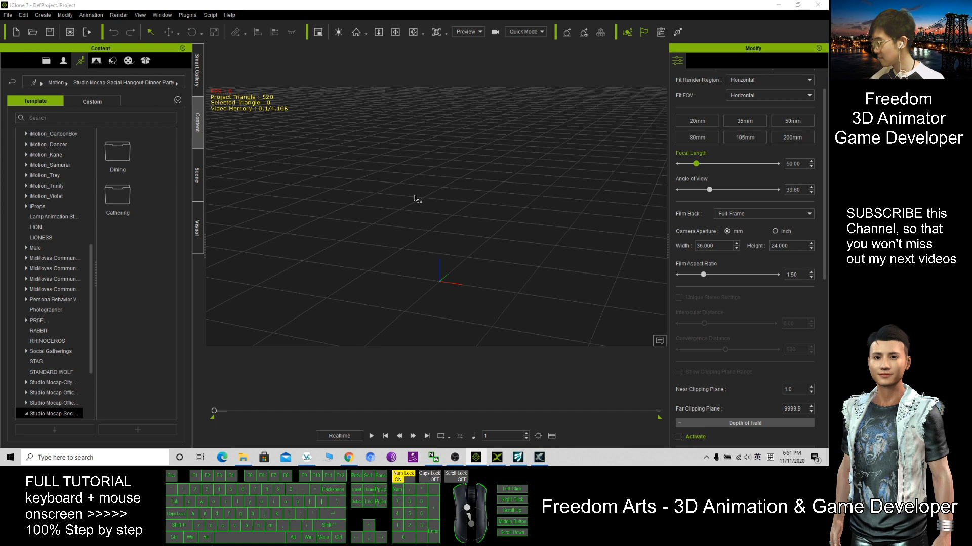
mouse_move(545, 268)
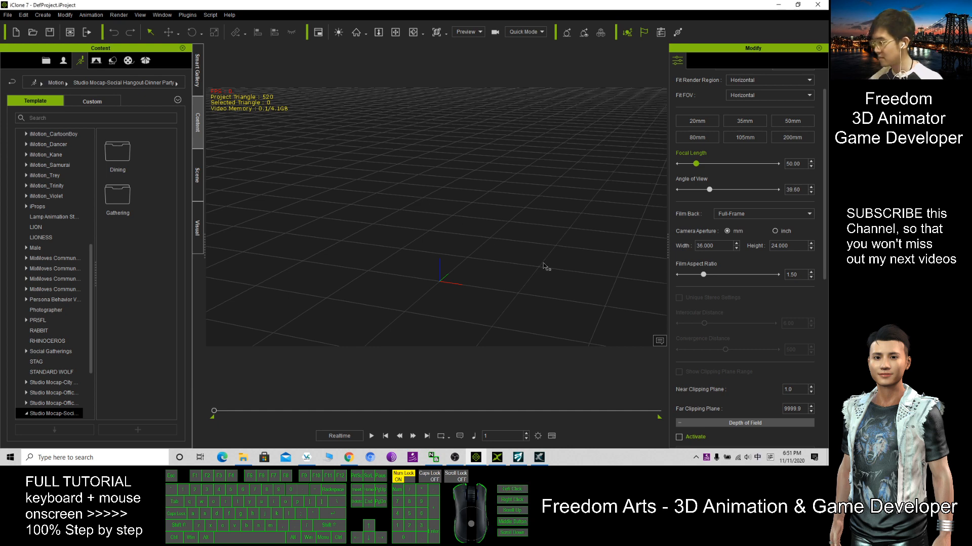
scroll(down, 3)
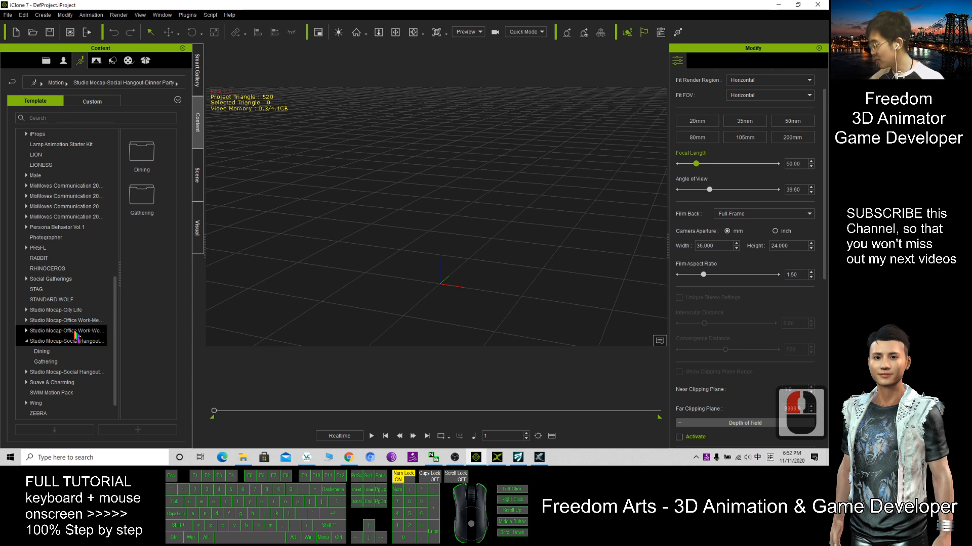
Step: Browse Studio Mocap-Social Hangout-Dinner Party into the Dining folder and select a dining clip
click(66, 341)
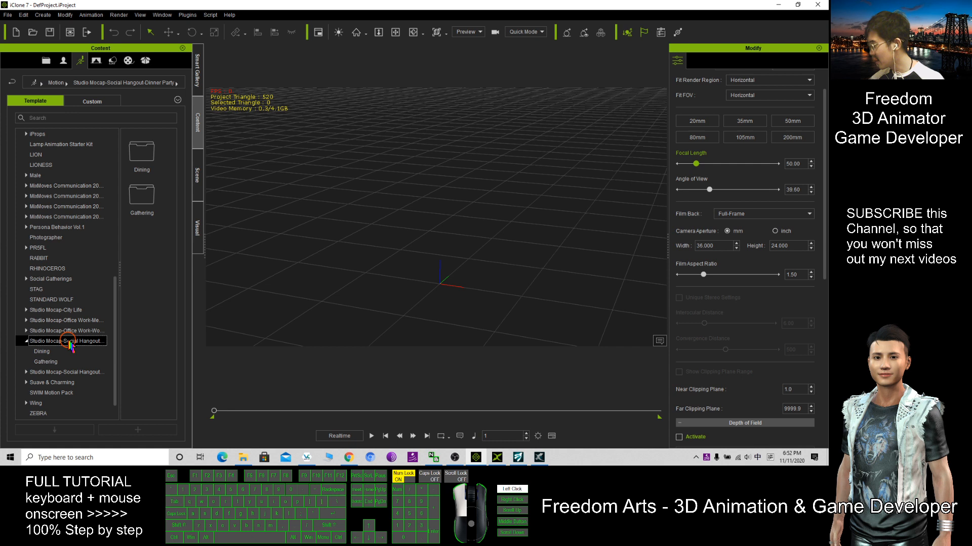
click(67, 371)
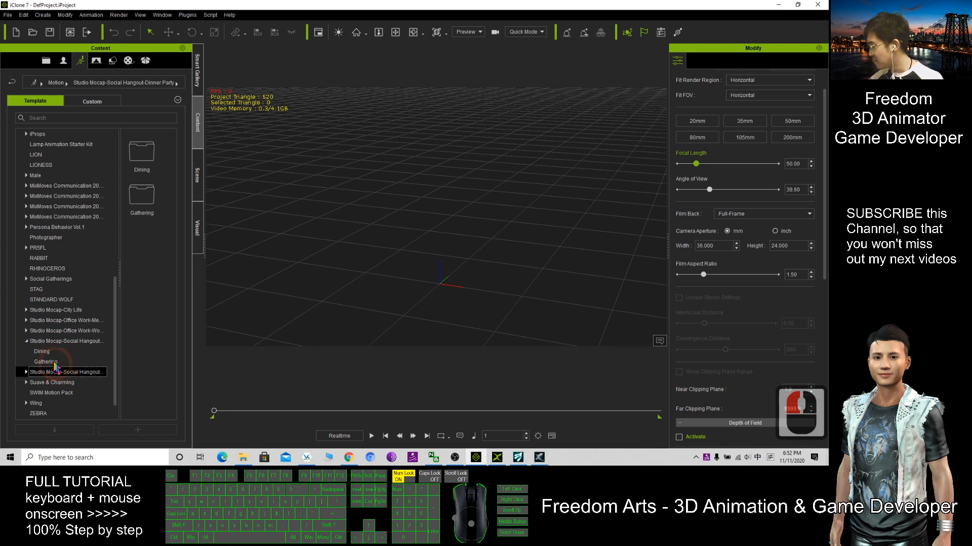
double_click(41, 351)
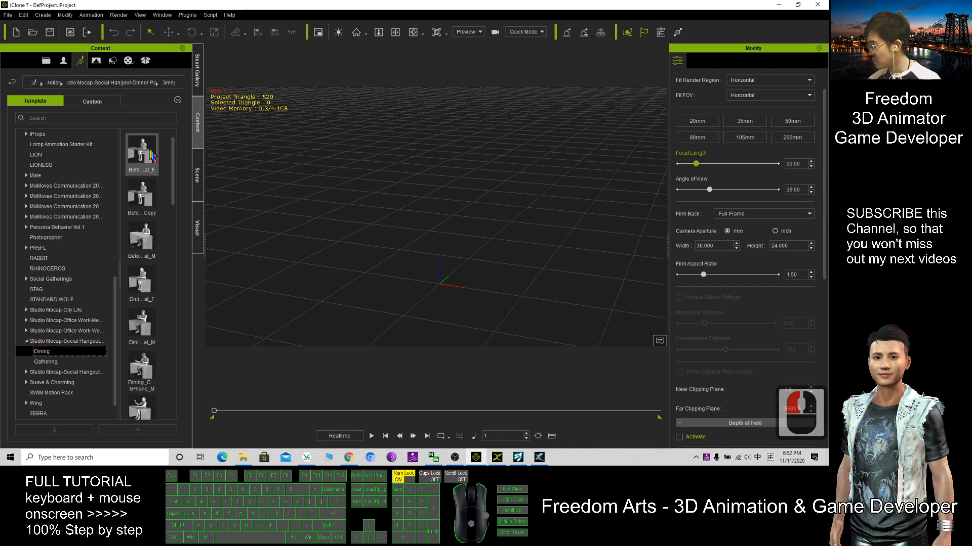
click(142, 278)
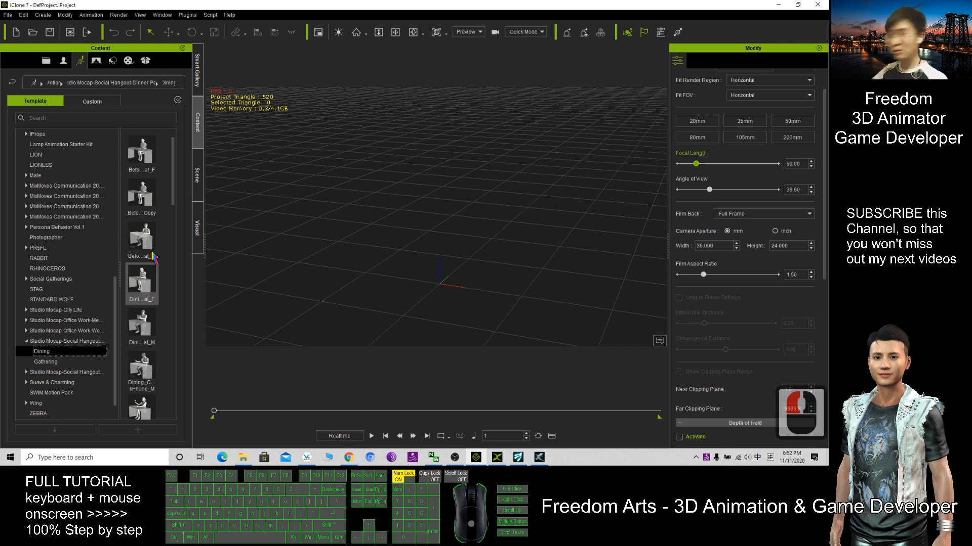
Step: Use Find File on the clip to reveal the Dining rlMotion folder beside the converter folder in Explorer
right_click(142, 146)
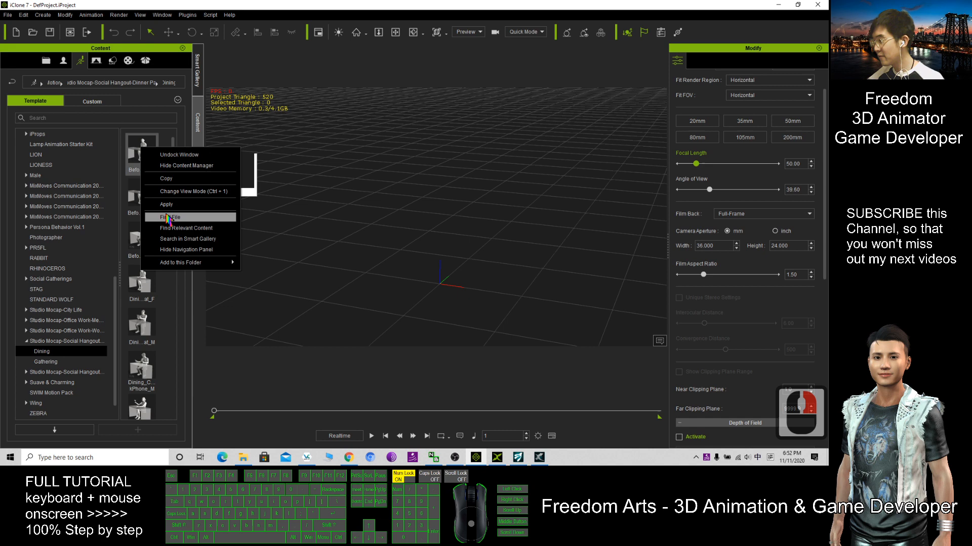
click(177, 218)
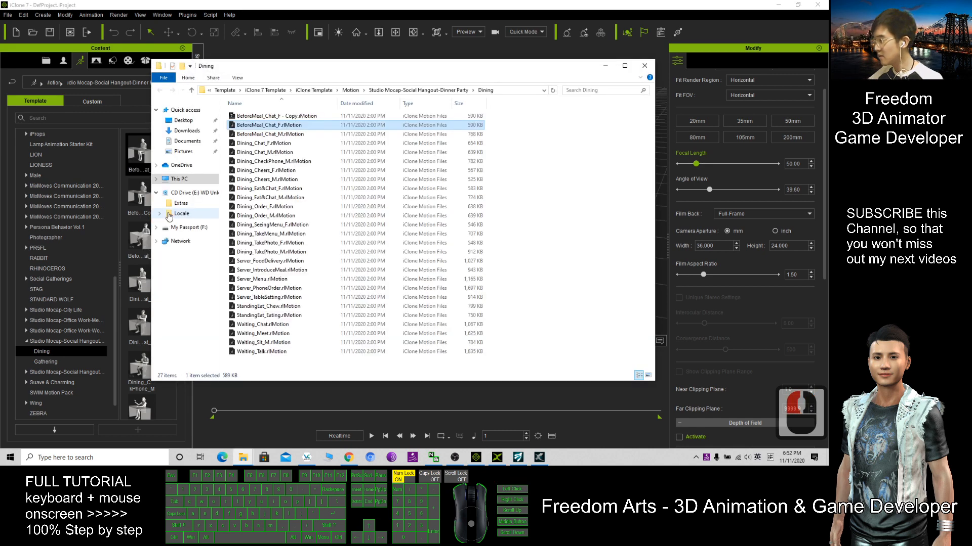
click(488, 90)
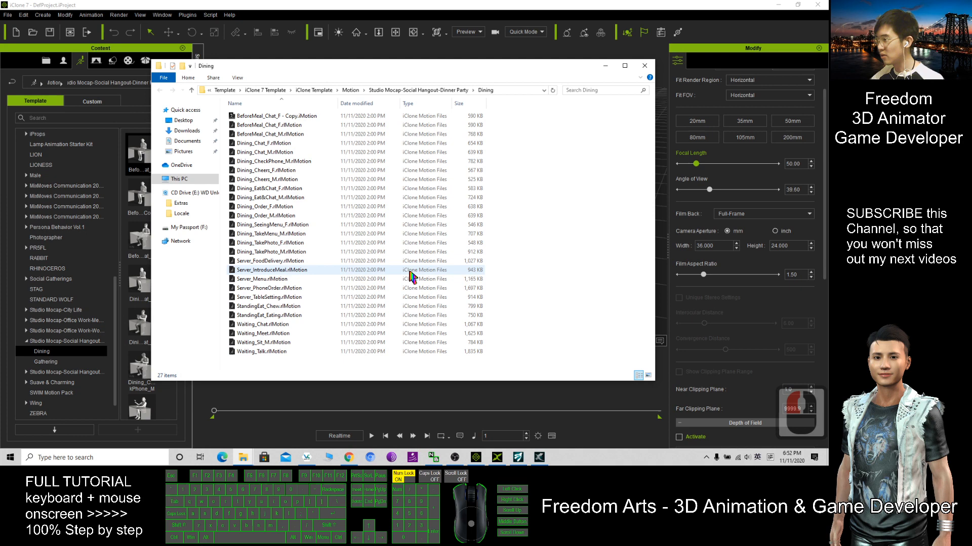
click(280, 125)
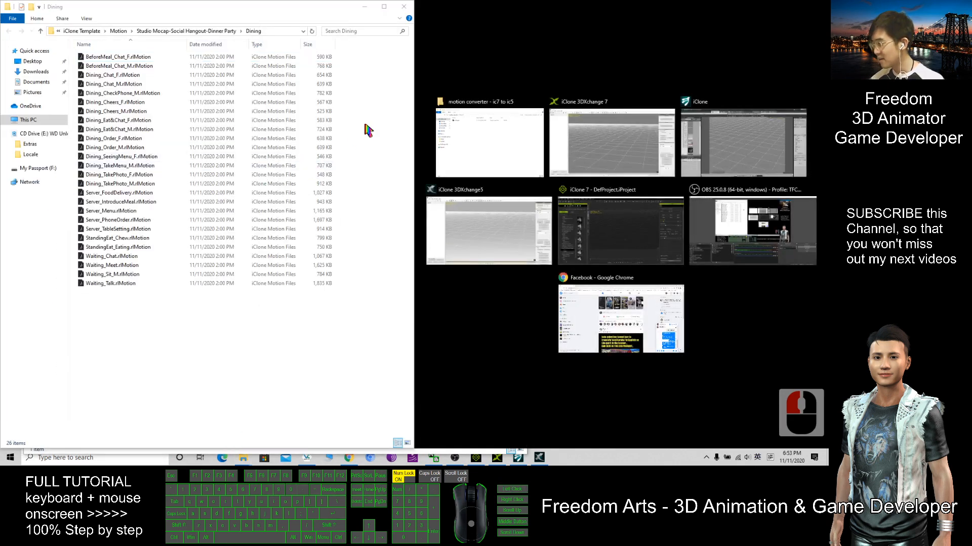
mouse_move(372, 110)
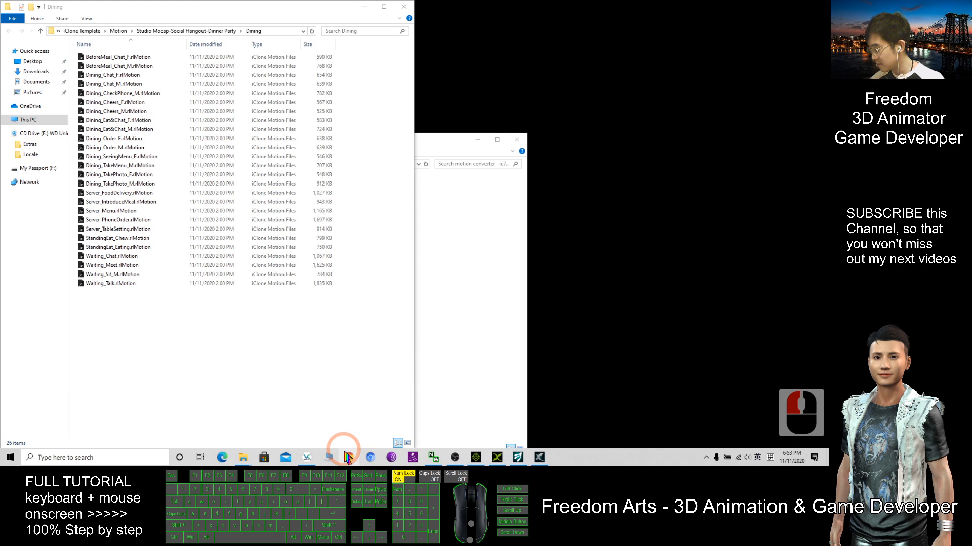
right_click(346, 458)
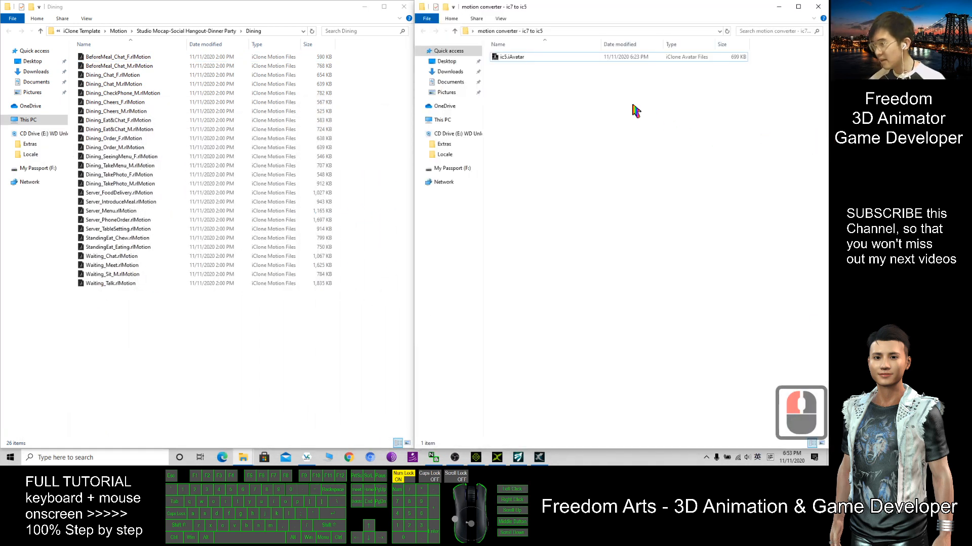
Step: Open ic5.iAvatar in 3DXchange 7 and snap its window to the right half of the screen
double_click(499, 18)
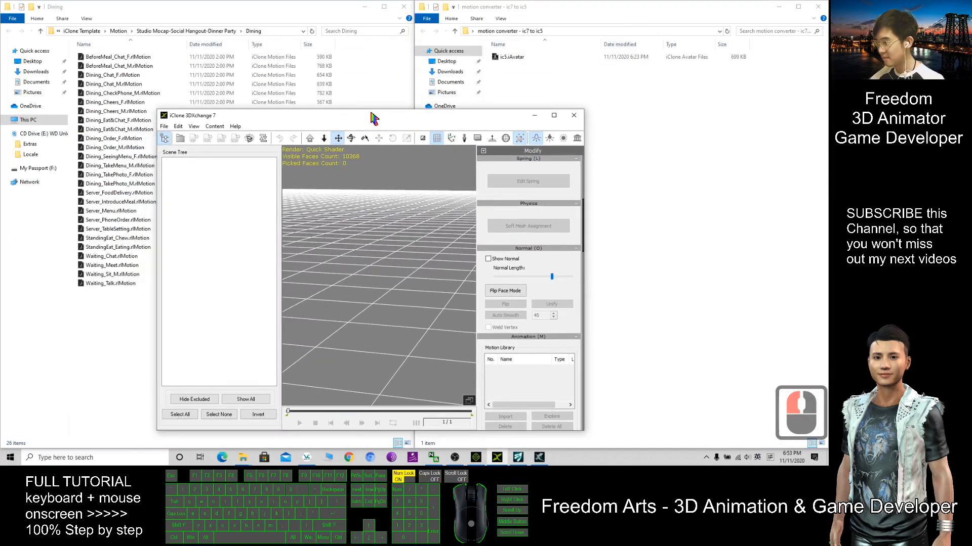
click(510, 56)
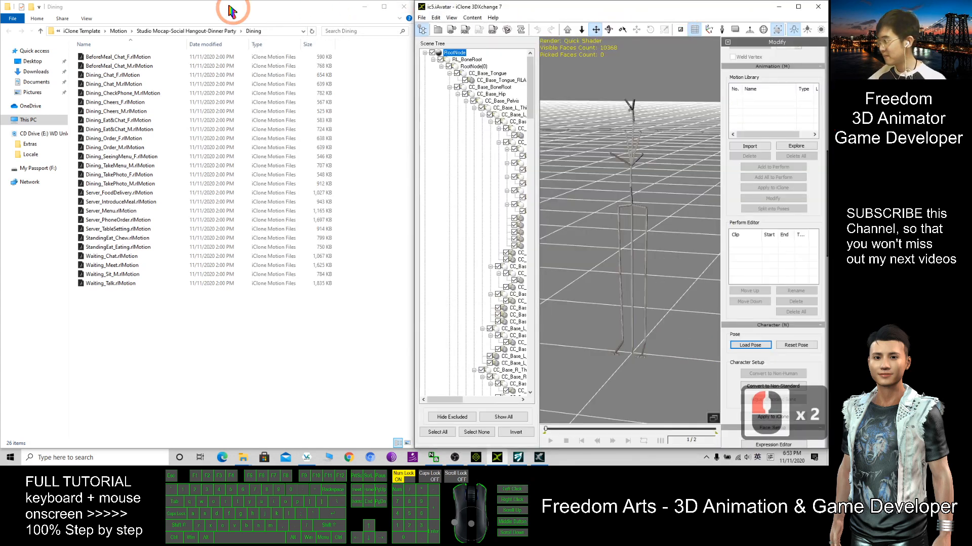
Step: Drag all 26 Dining rlMotion files into the Motion Library and Add All to Perform
click(114, 210)
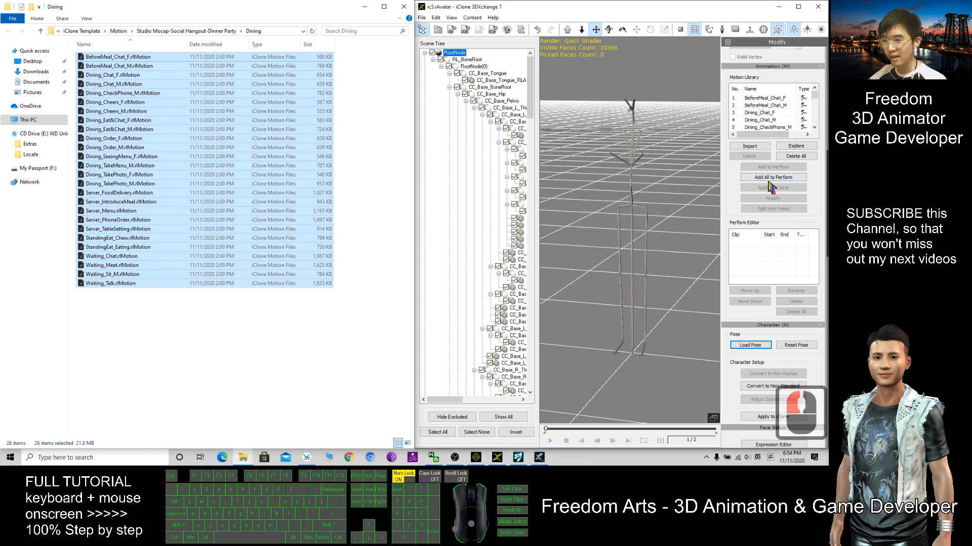
click(773, 177)
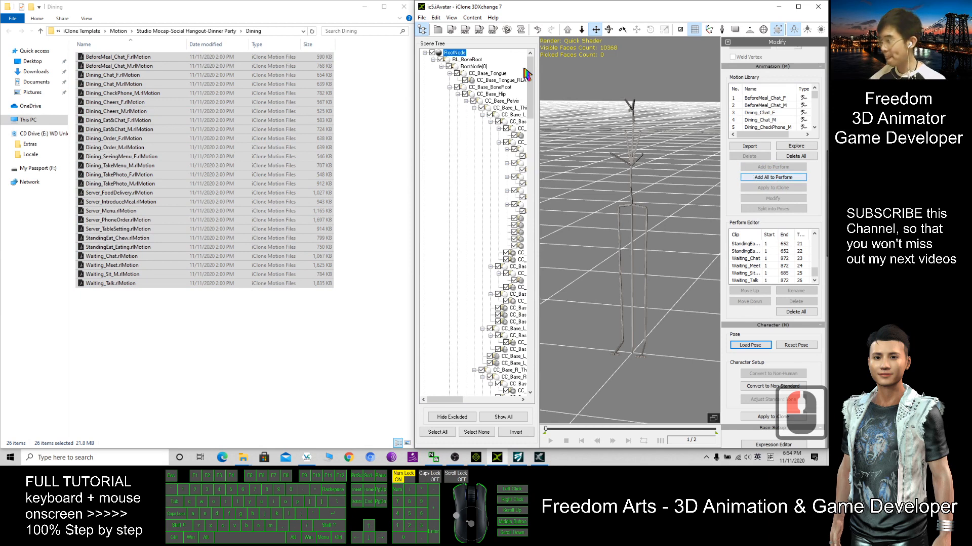
mouse_move(466, 29)
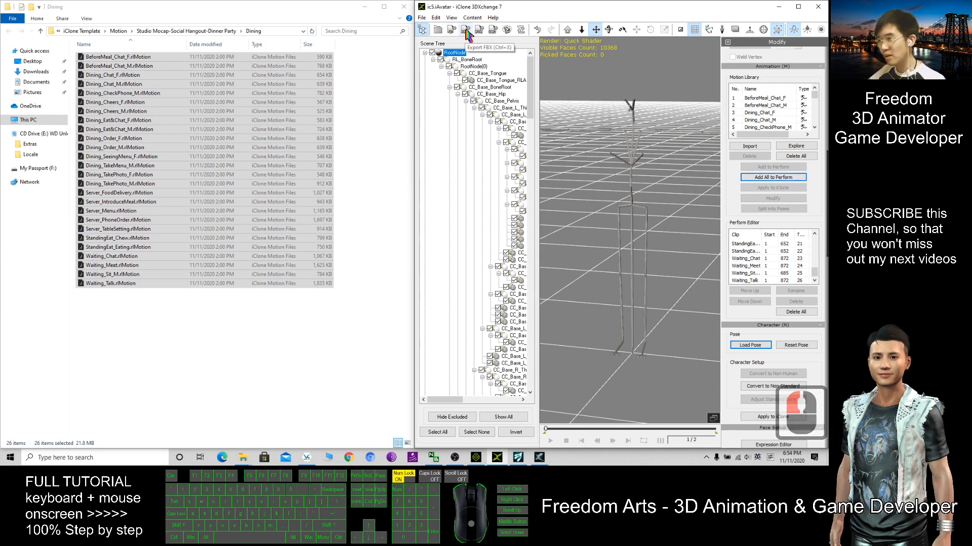
Step: Start Export FBX with animation included and the Dining folder path as destination
click(466, 30)
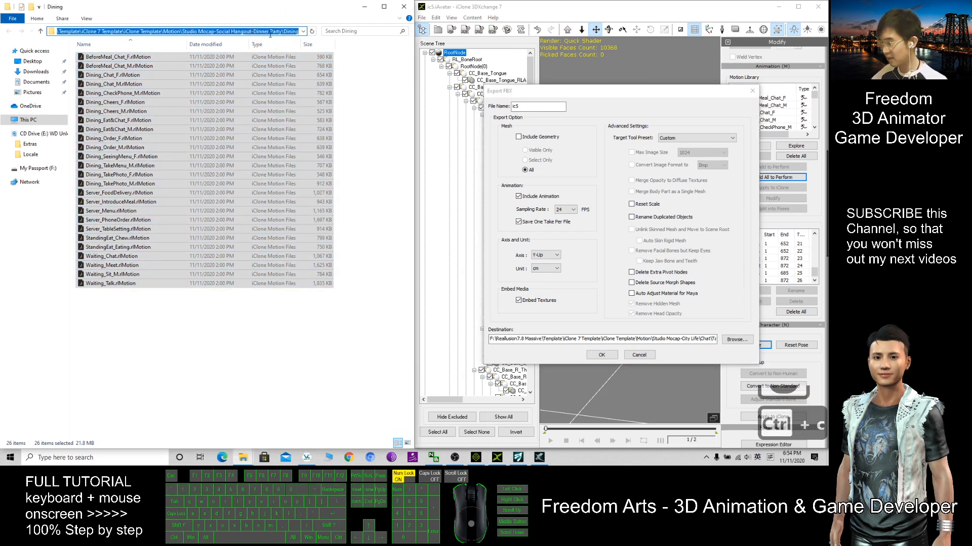
click(560, 339)
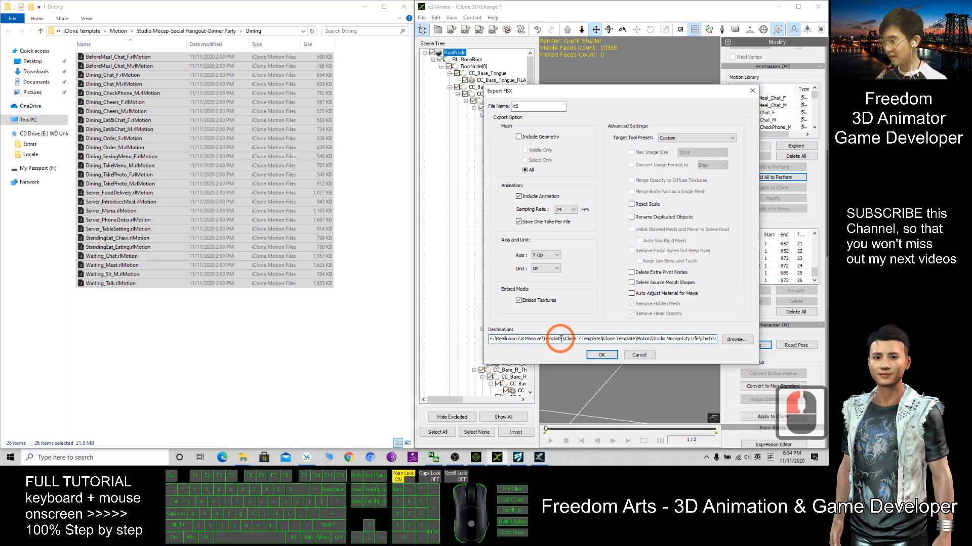
key(ctrl+a)
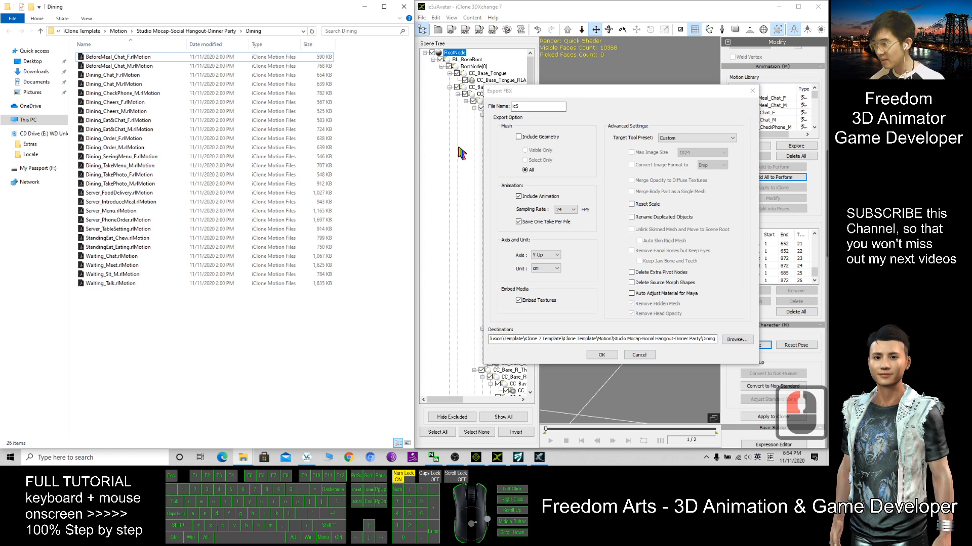
click(517, 137)
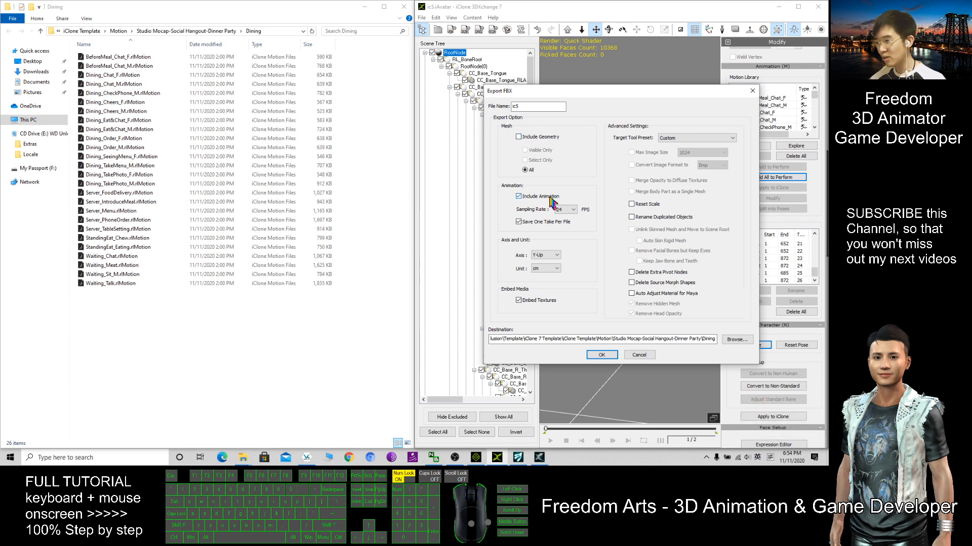
Step: Keep sampling at 24 FPS, uncheck Embed Textures and confirm the FBX export
click(573, 209)
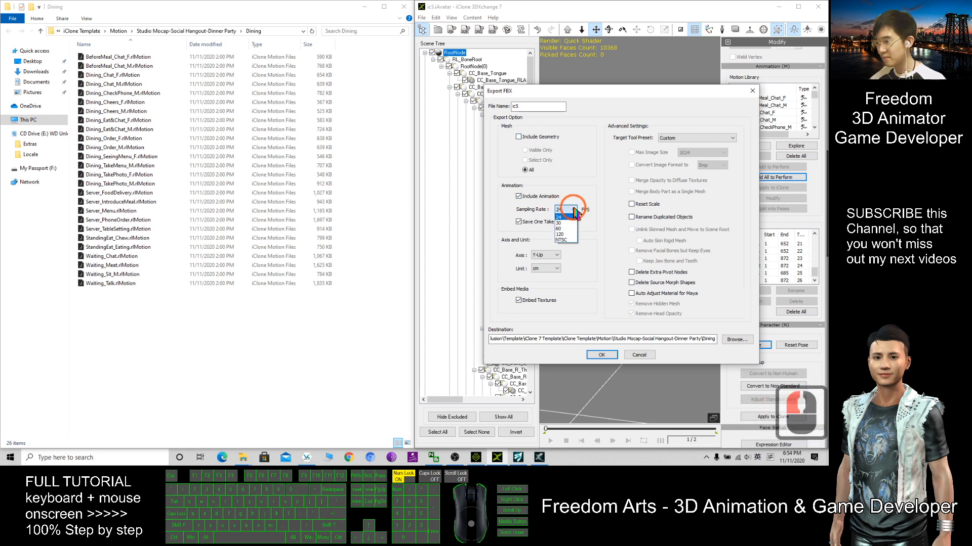
click(557, 211)
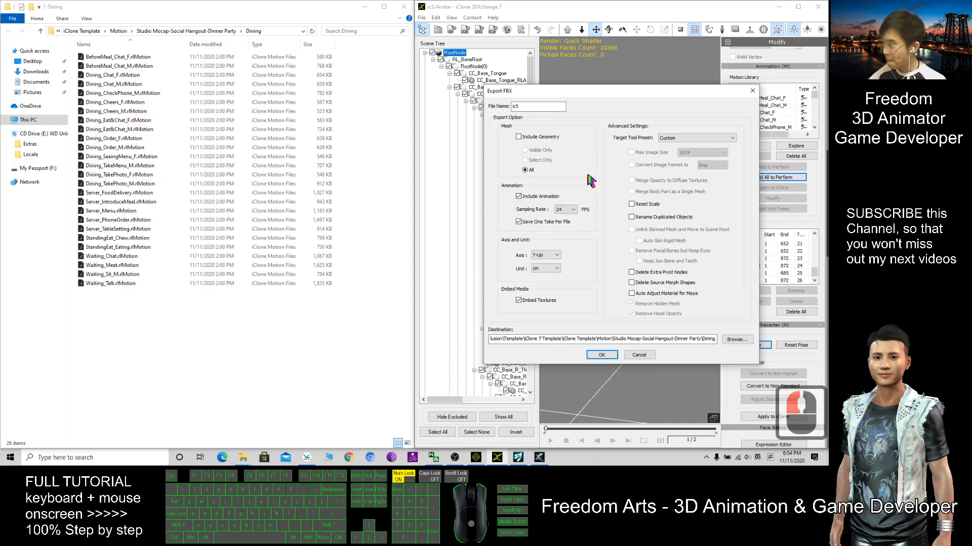
click(519, 221)
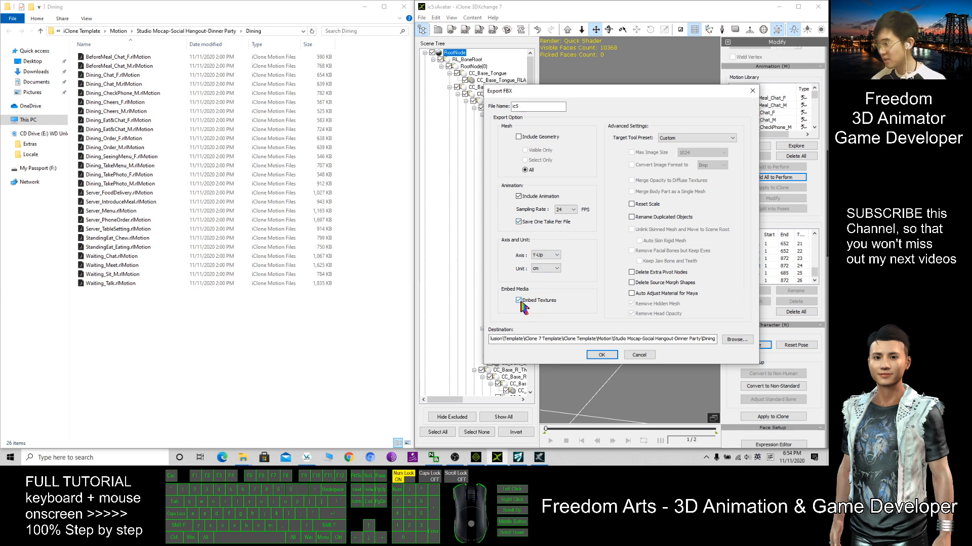
click(518, 300)
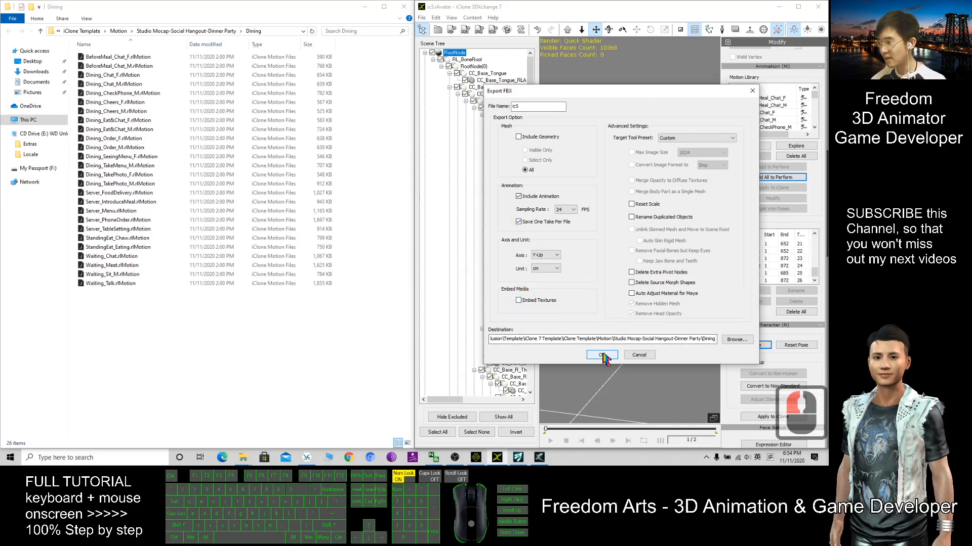
click(600, 354)
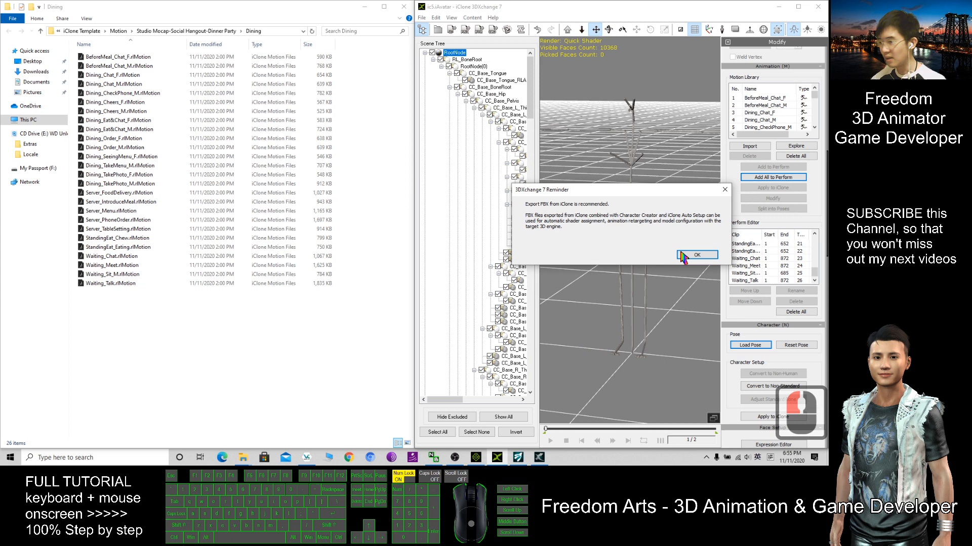
Step: Dismiss the export reminder and adjust the Dining folder's view options while the export runs
click(696, 255)
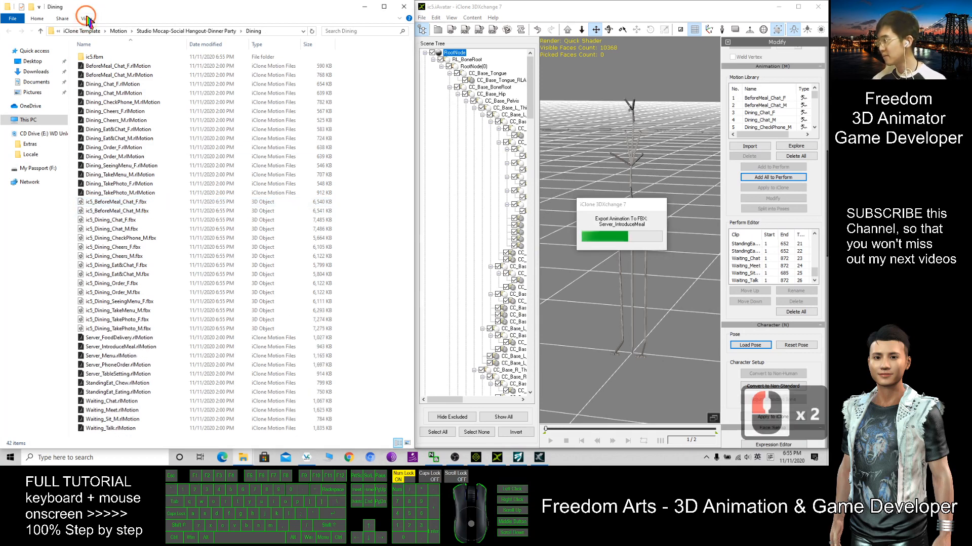
click(85, 18)
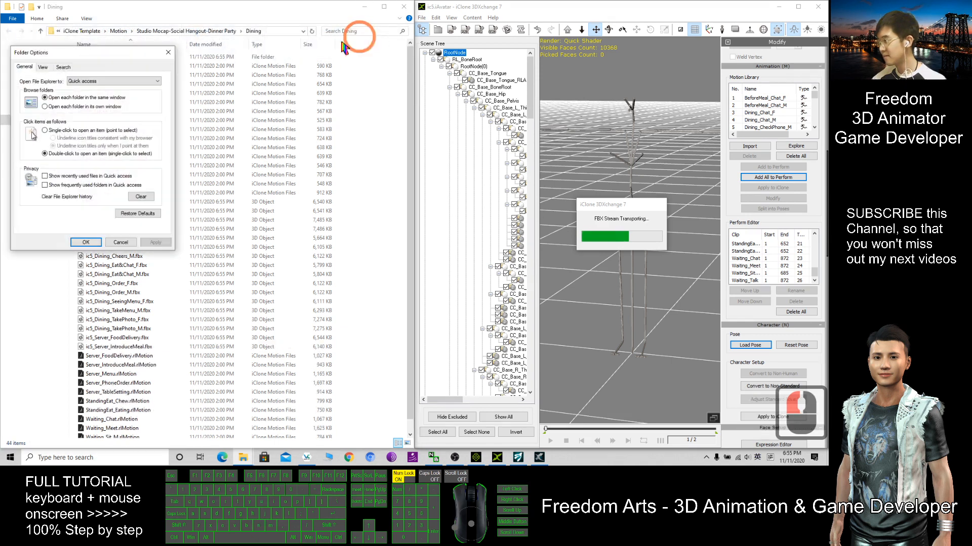
click(42, 67)
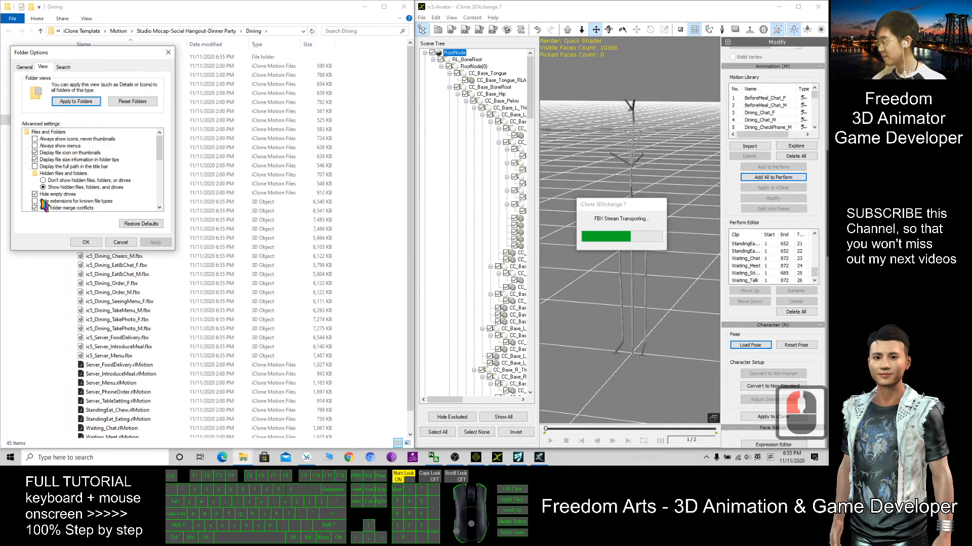
click(34, 200)
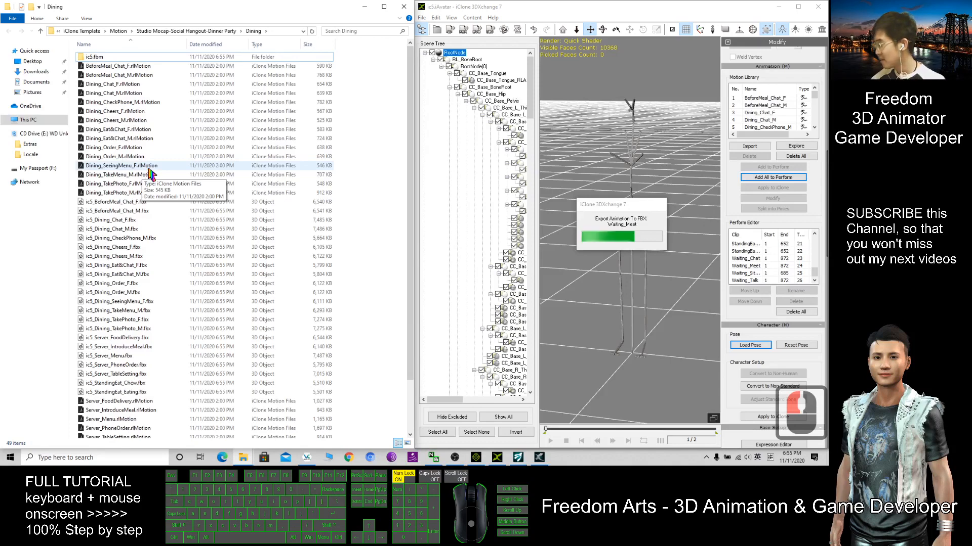
scroll(down, 3)
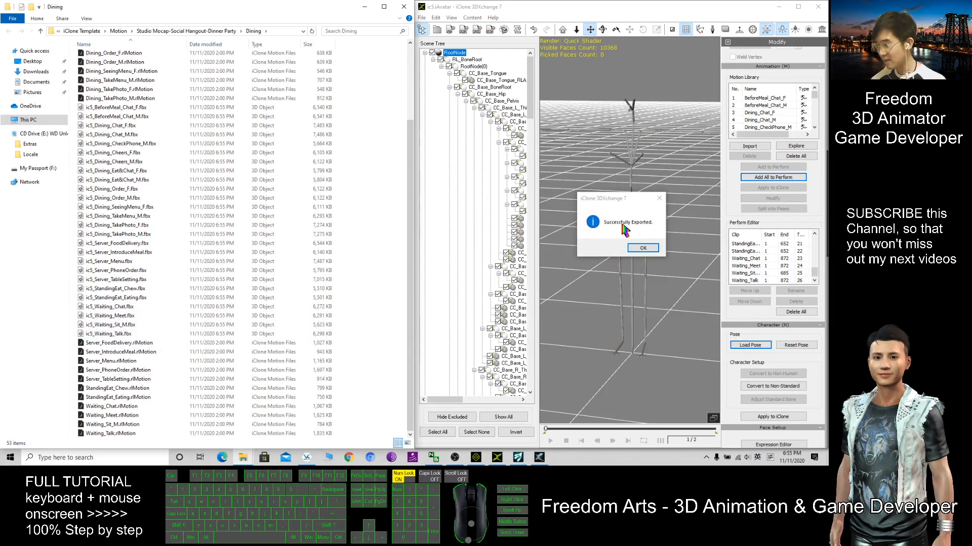
Step: Acknowledge the Successfully Exported notice and sort the Dining files by type
click(642, 248)
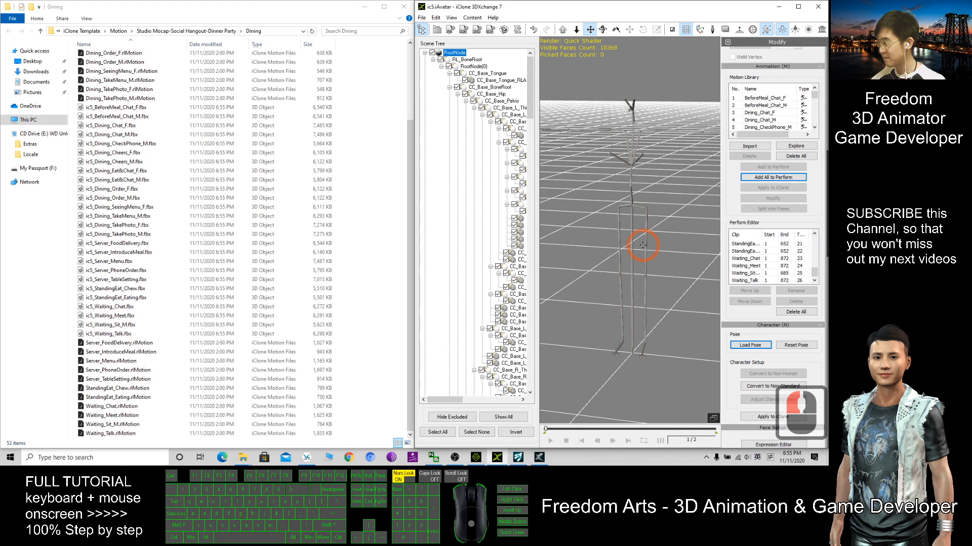
click(260, 44)
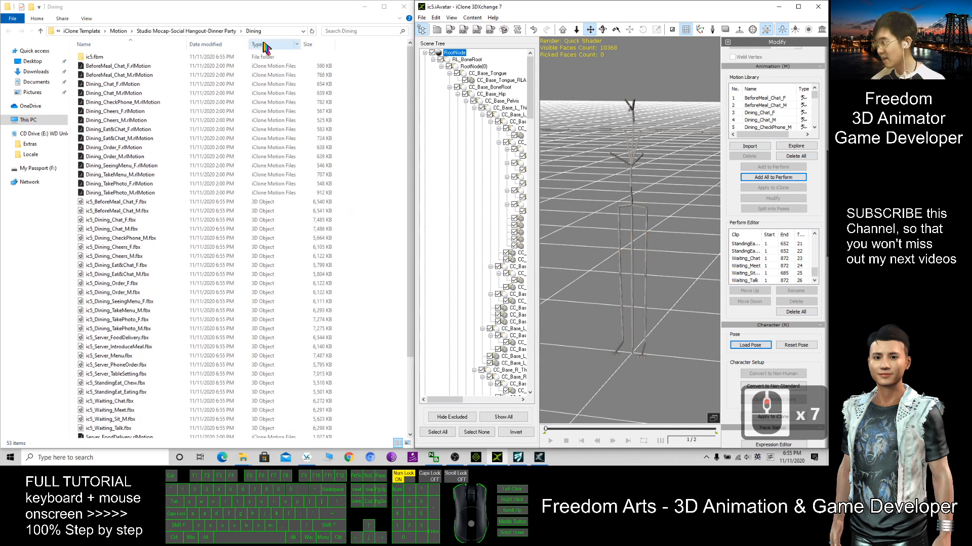
click(260, 44)
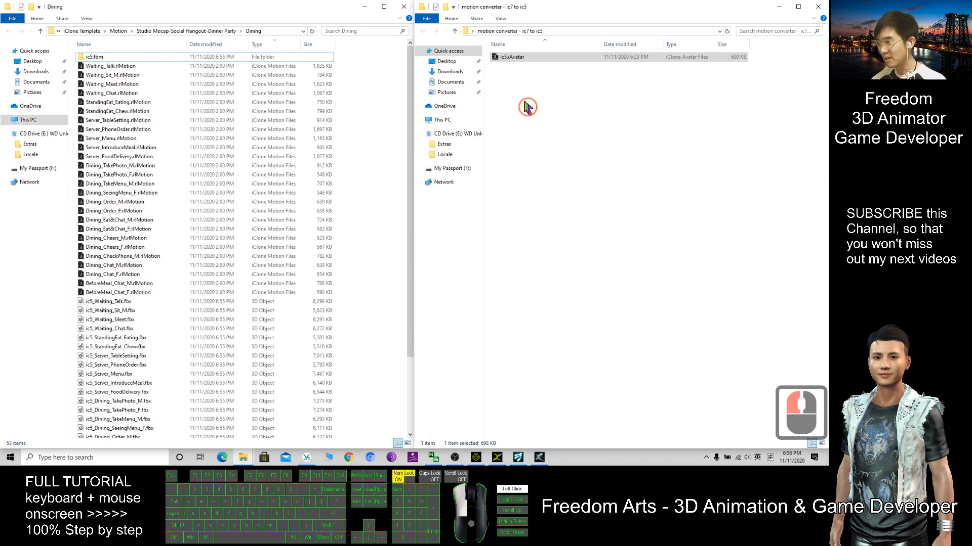
Step: Open ic5Avatar in 3DXchange 5 and fit its window to the right half of the screen
click(509, 57)
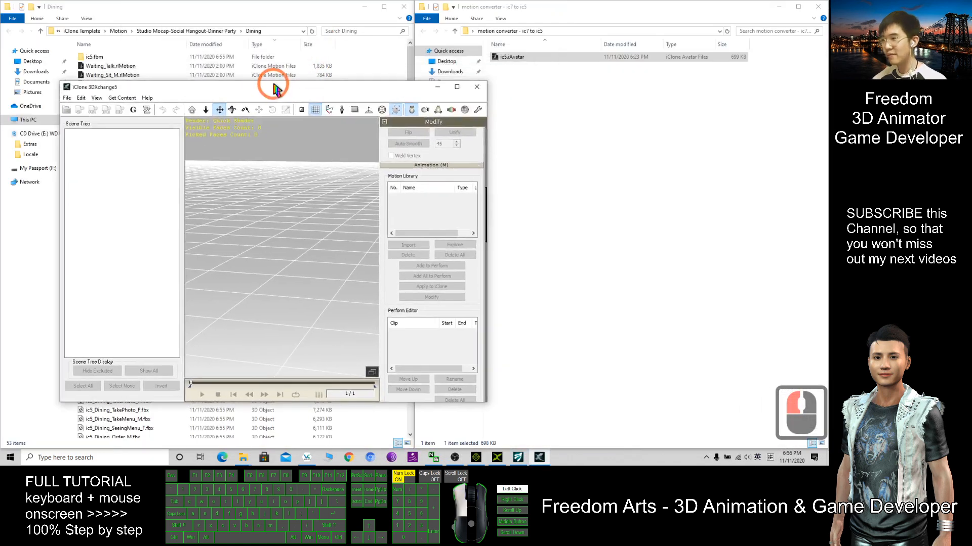
click(511, 57)
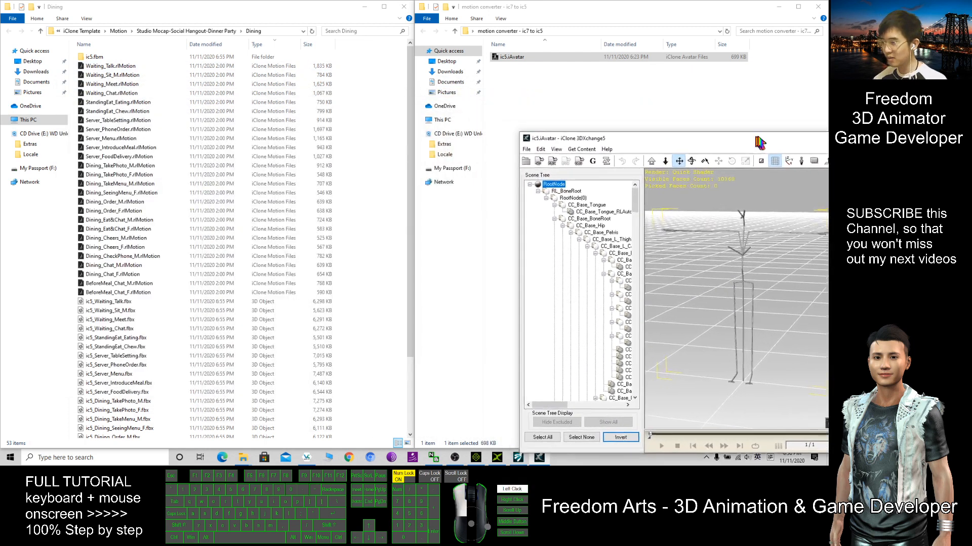
click(799, 7)
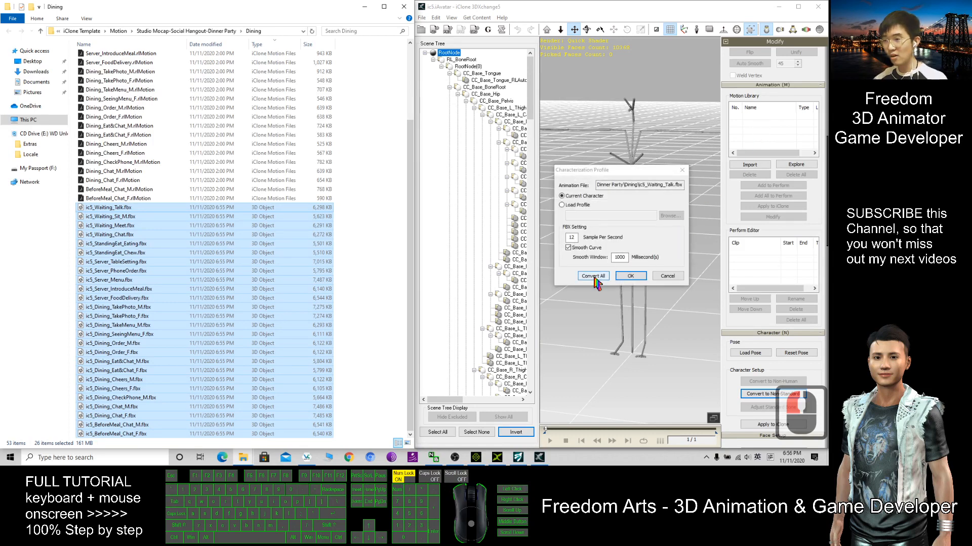
Step: Convert All the dragged-in ic5_ FBX clips so Waiting Talk, Waiting Meet and the rest import
click(592, 275)
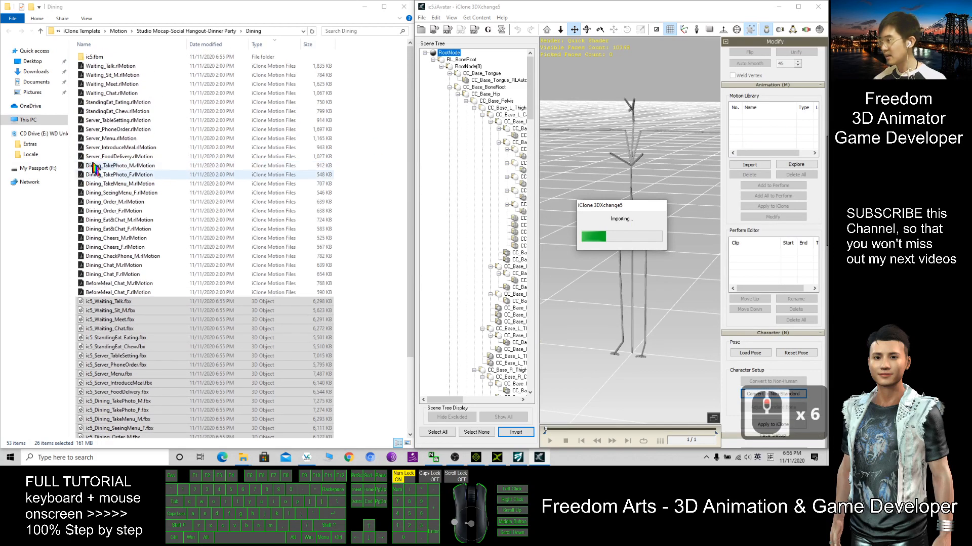
click(113, 311)
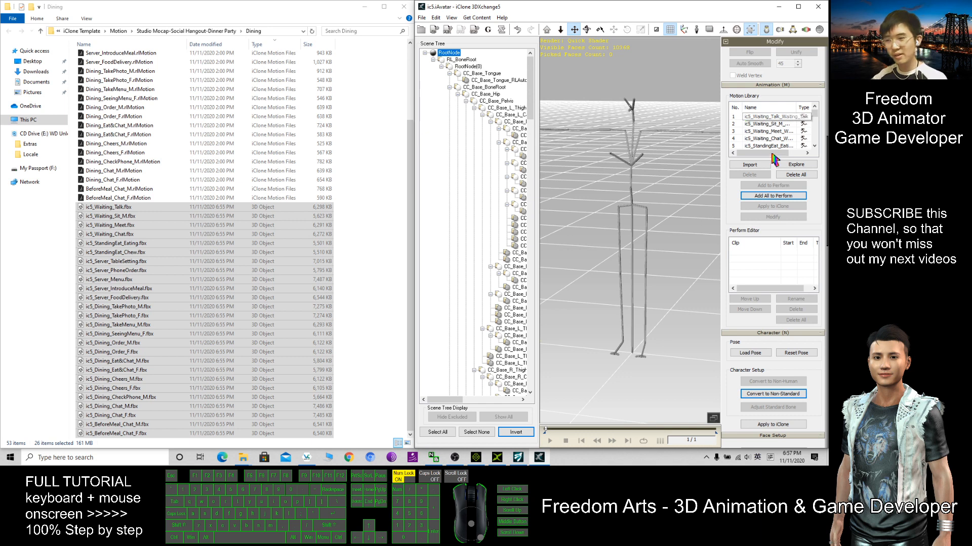
click(772, 195)
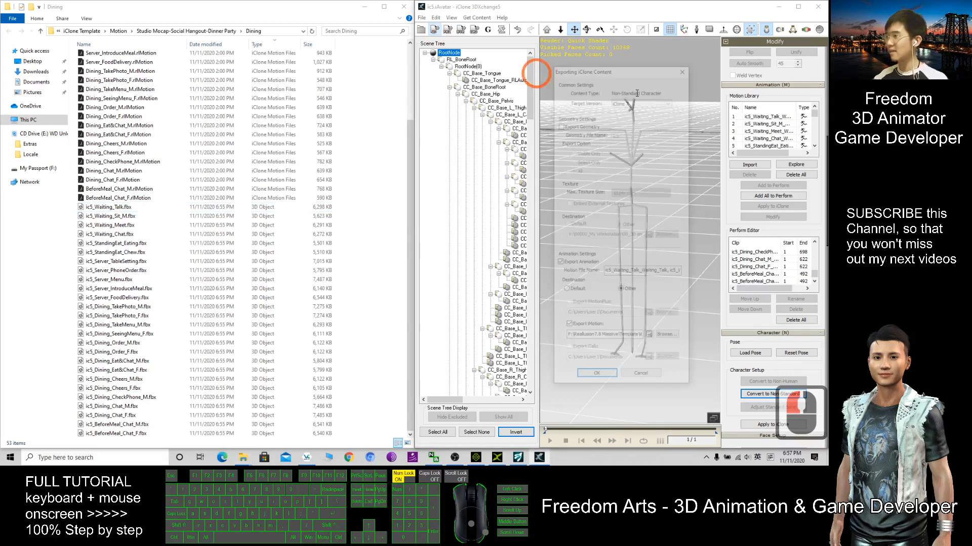
Step: Export iClone Content without geometry, sending the iMotion files to the Dining folder path
click(564, 128)
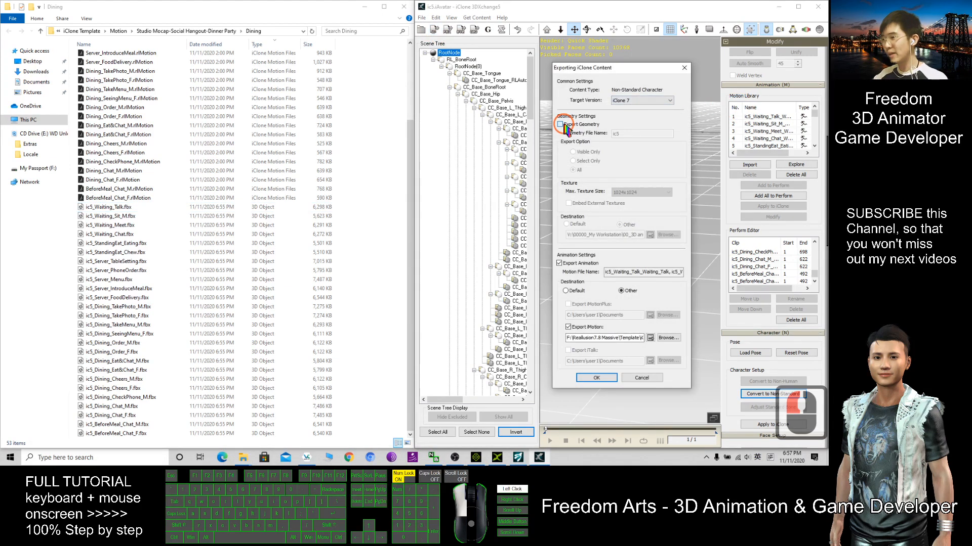
click(558, 124)
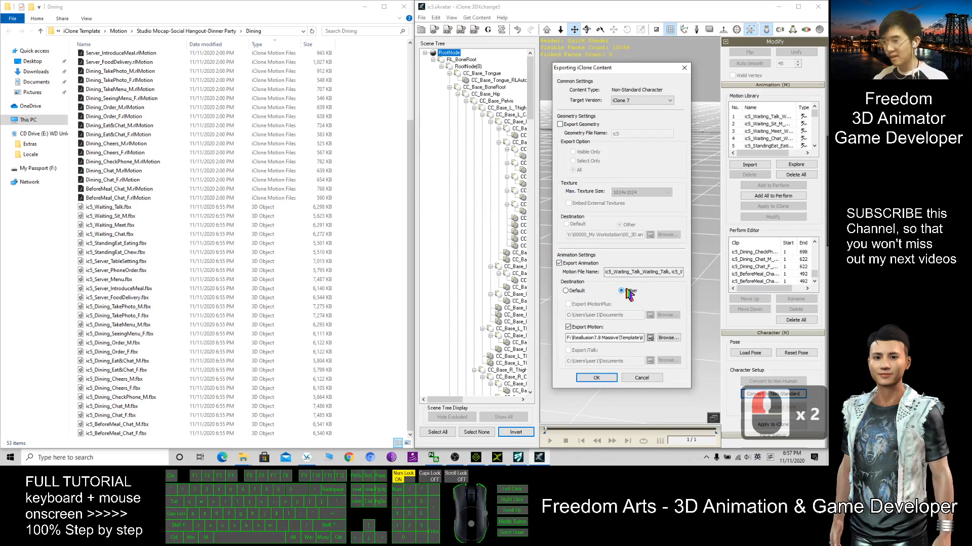
click(619, 290)
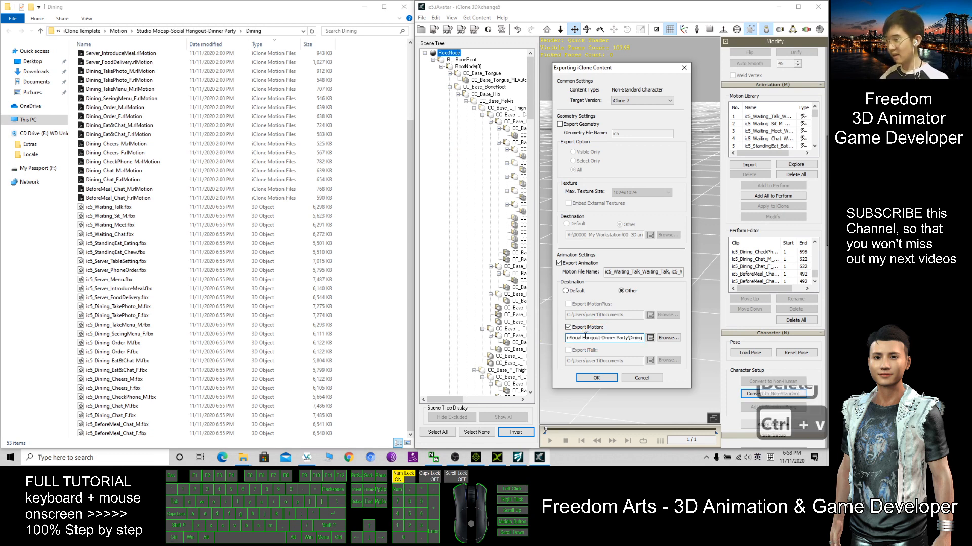
click(594, 377)
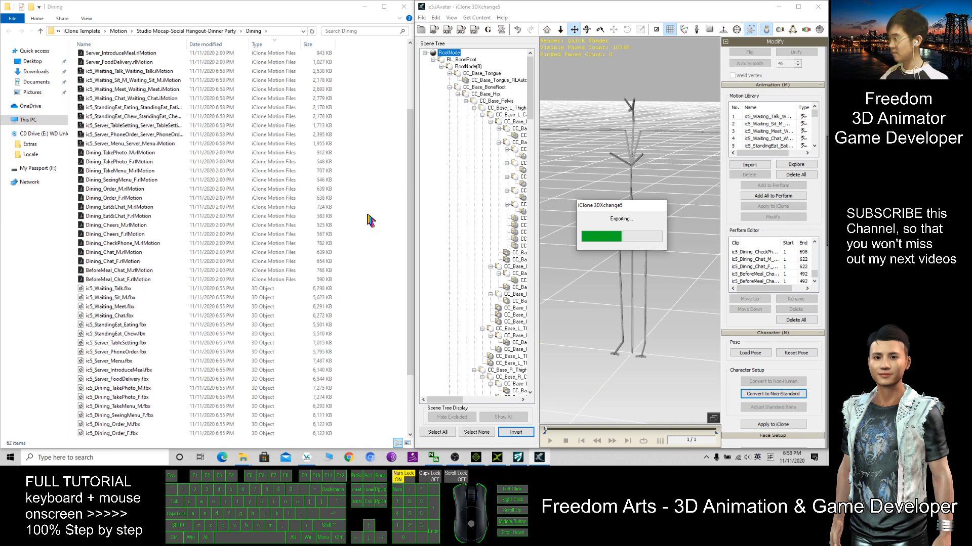
Step: Sort the Dining folder by type to show the new ic5_ iMotion files beside the originals
click(211, 43)
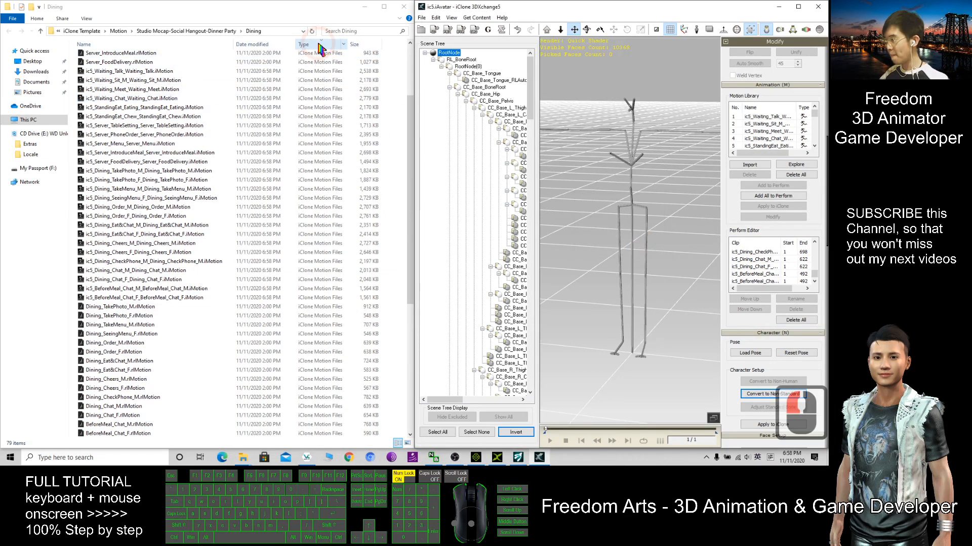
click(317, 44)
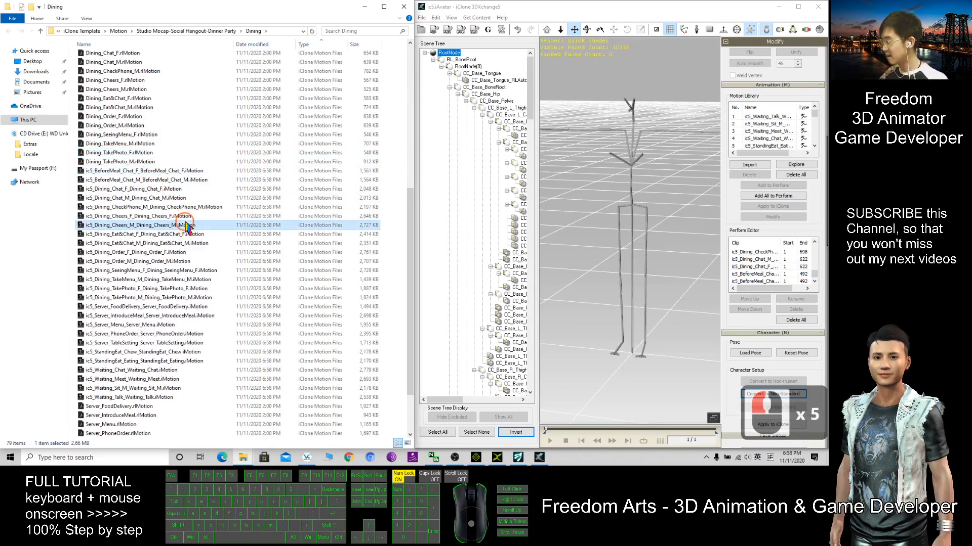
click(149, 234)
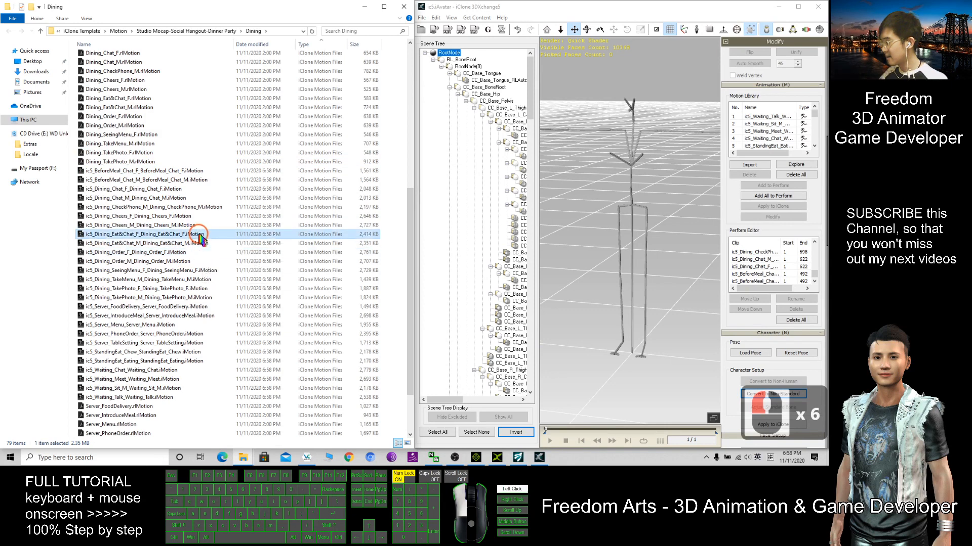
click(137, 216)
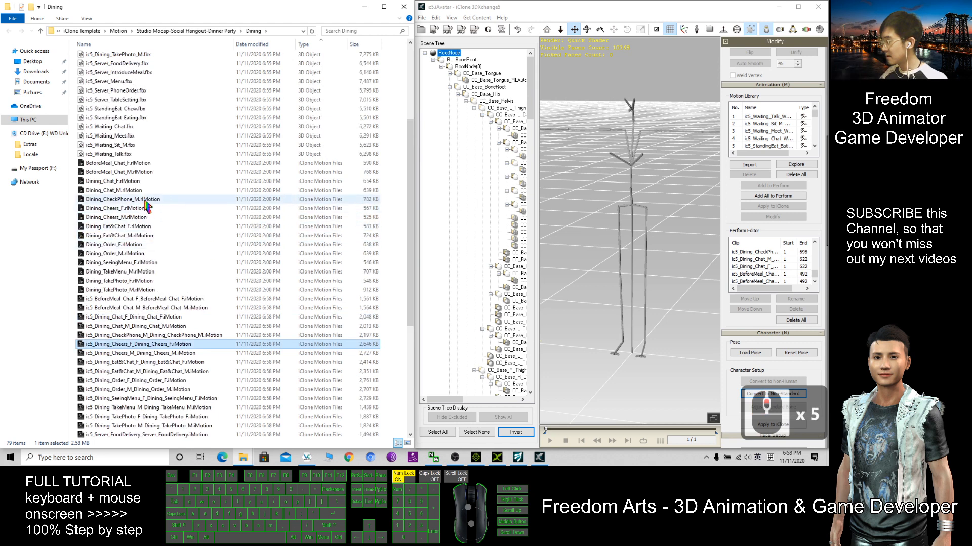
click(118, 217)
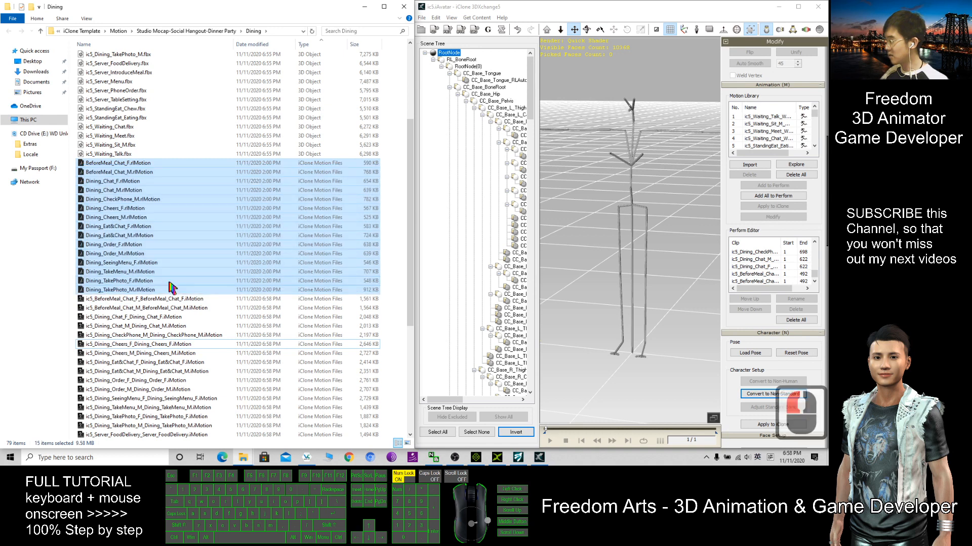
click(118, 81)
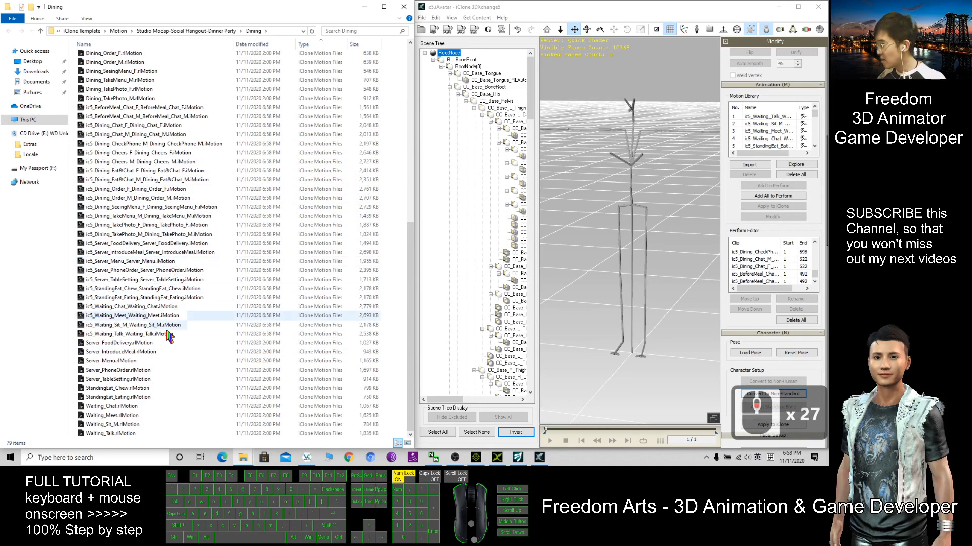
mouse_move(131, 415)
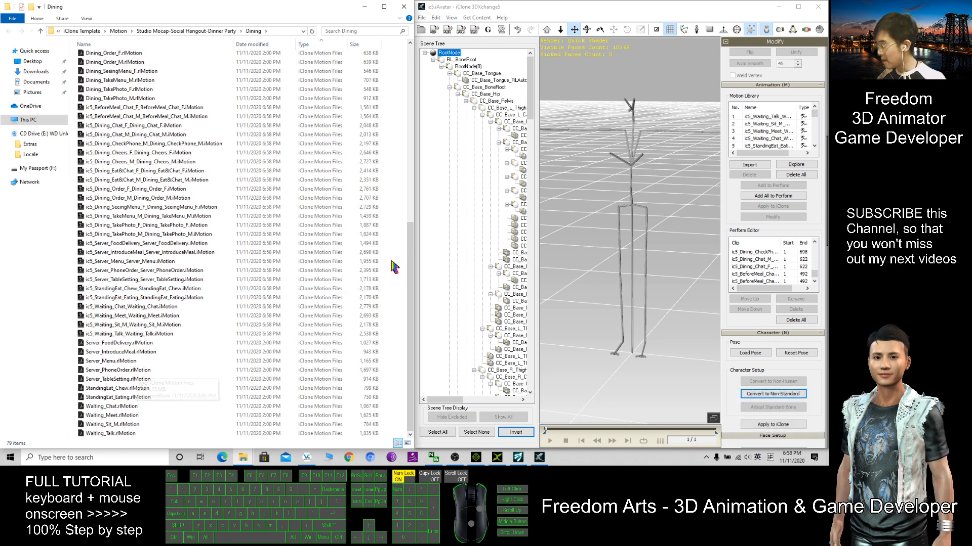
mouse_move(406, 327)
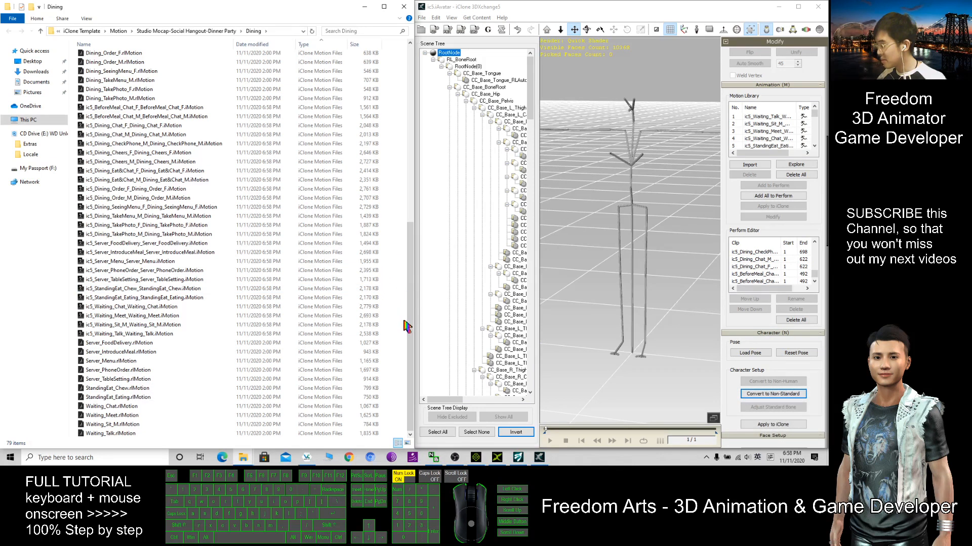
mouse_move(400, 347)
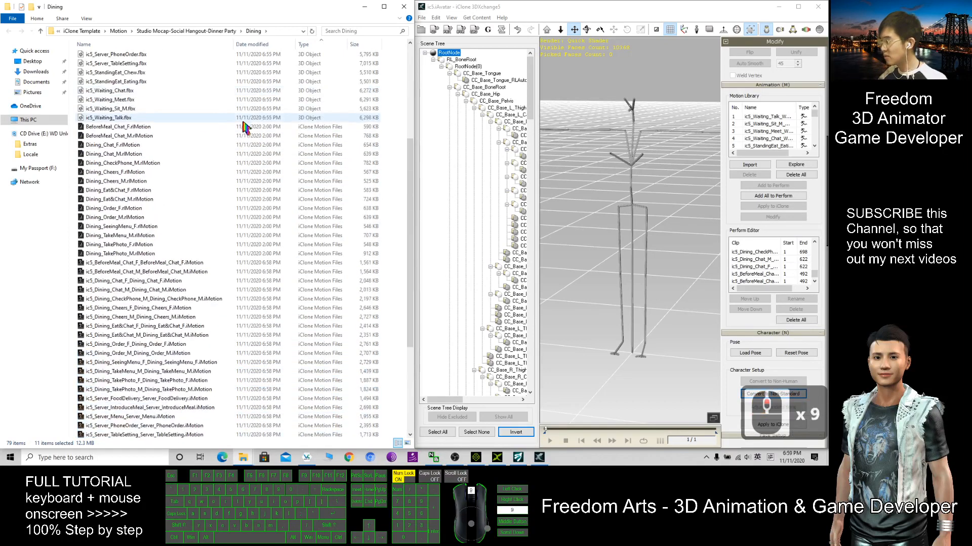
Step: Create a new folder named iMotion inside the Dining folder
right_click(390, 120)
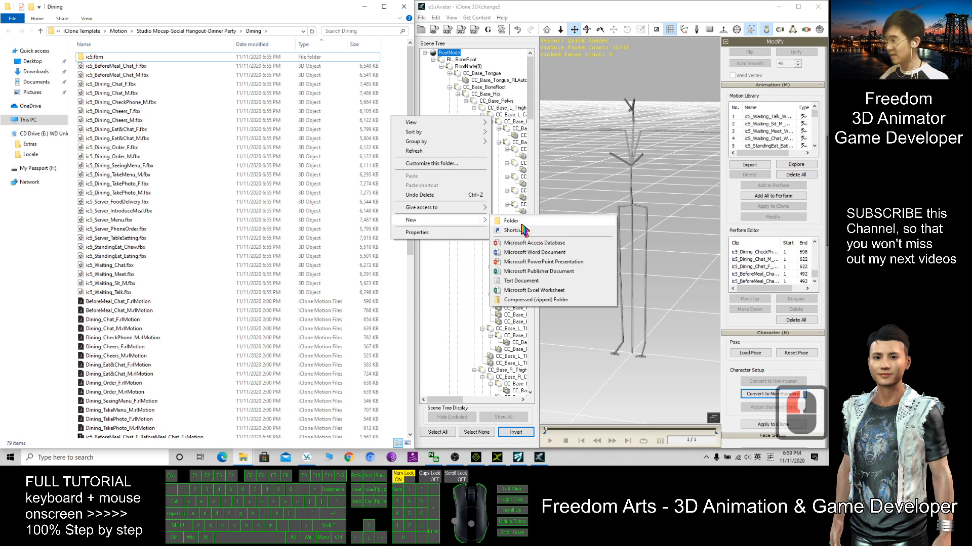
click(510, 221)
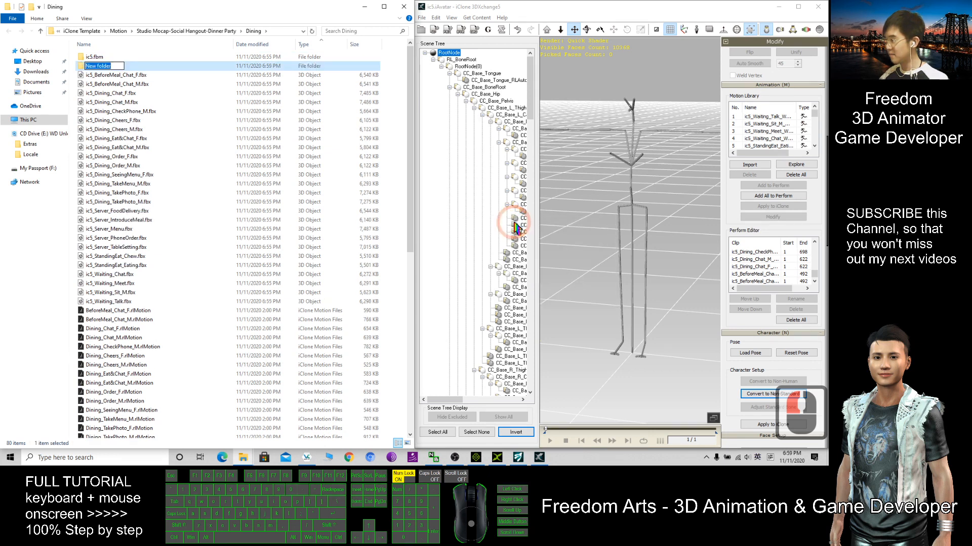
text(Mot)
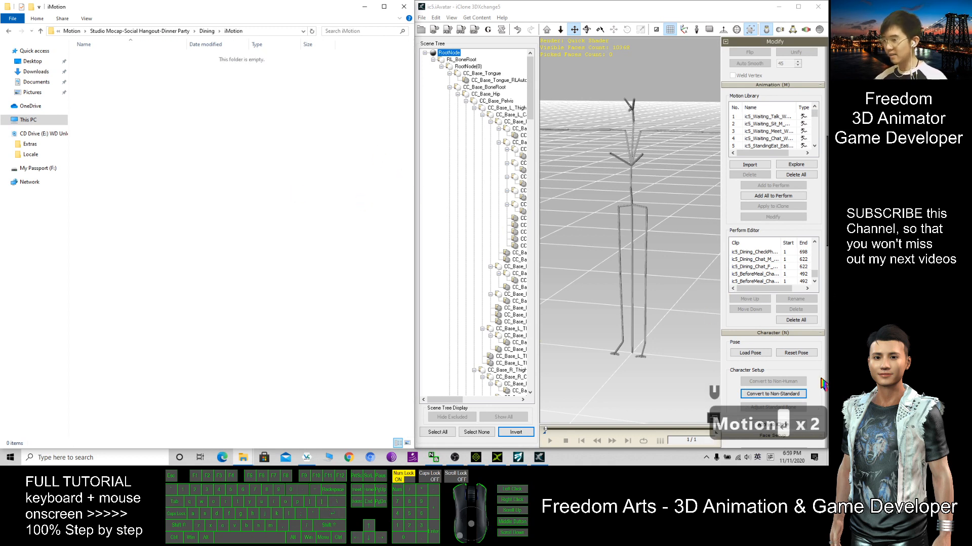
Step: Export the converted motions as iMotion files into the new iMotion folder
click(772, 393)
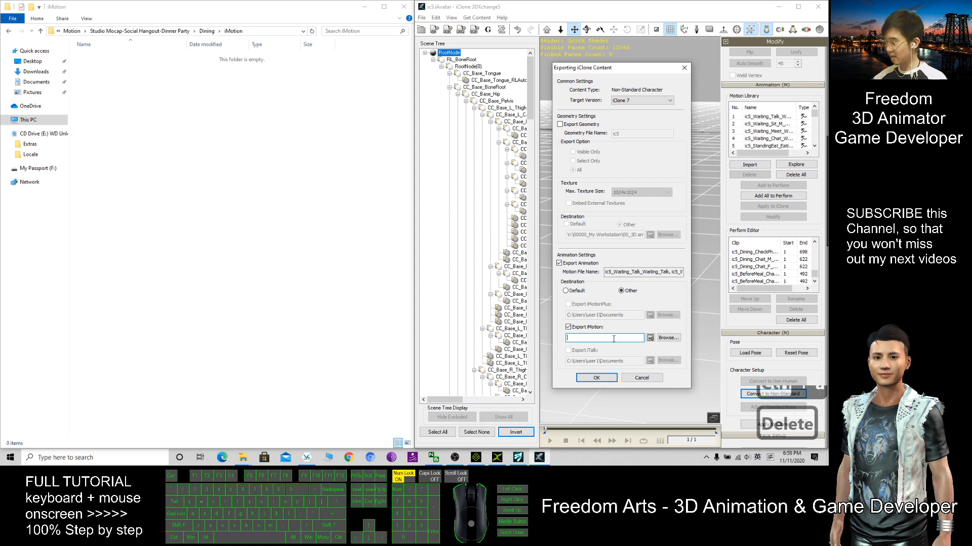
click(595, 378)
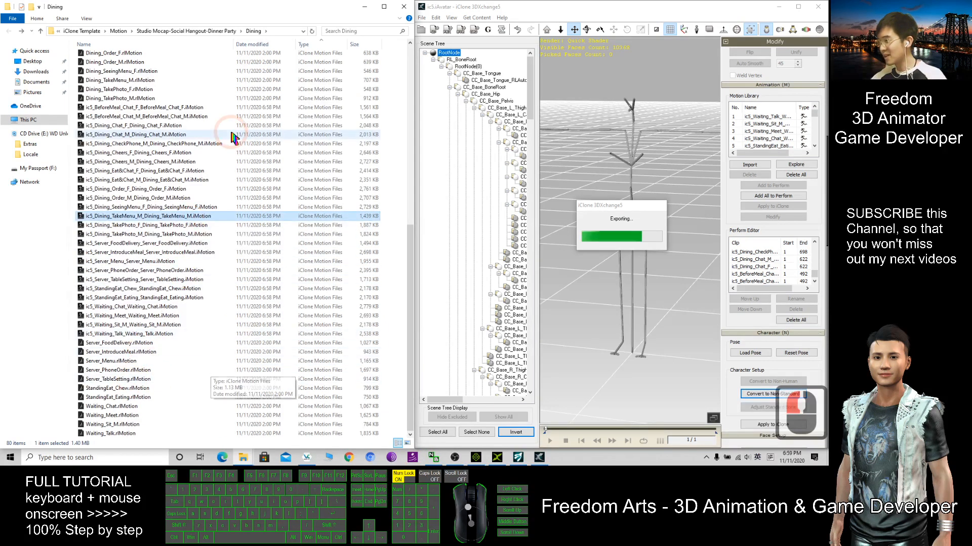
click(130, 125)
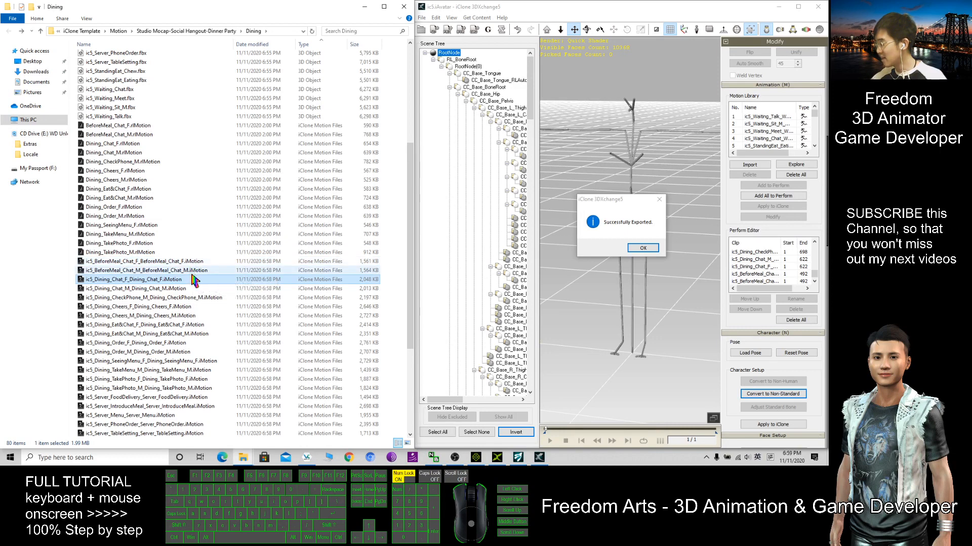
mouse_move(205, 415)
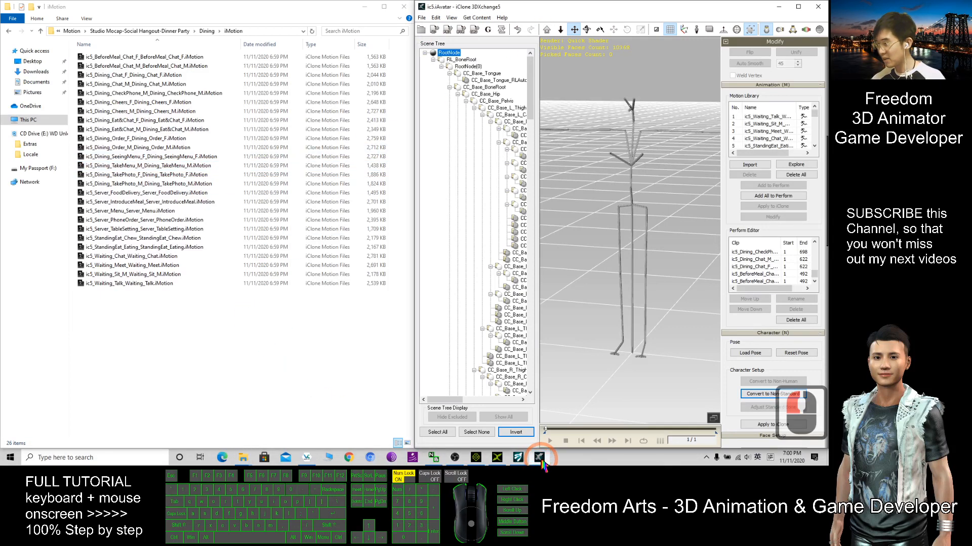
Step: Load the African Female avatar from the Actor library into the iClone 5 scene
click(536, 458)
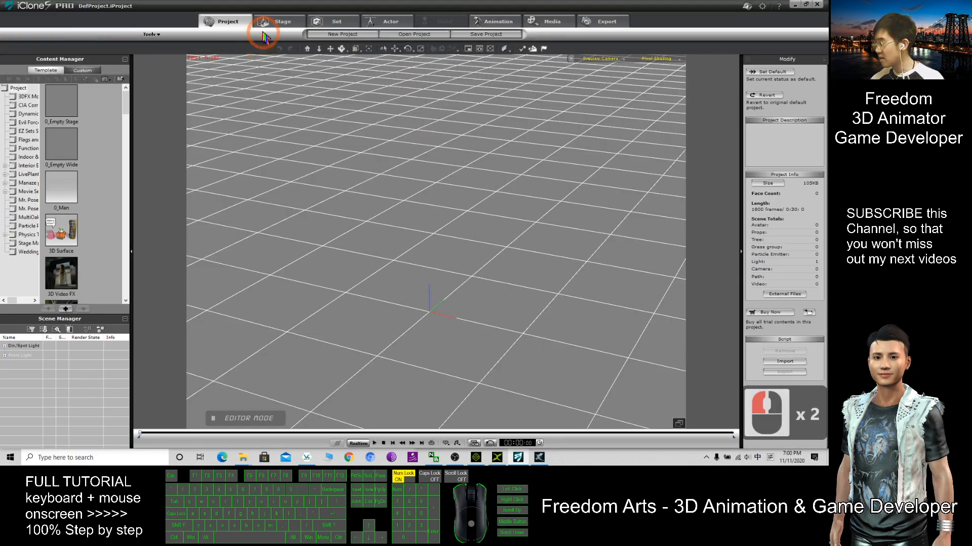
click(391, 21)
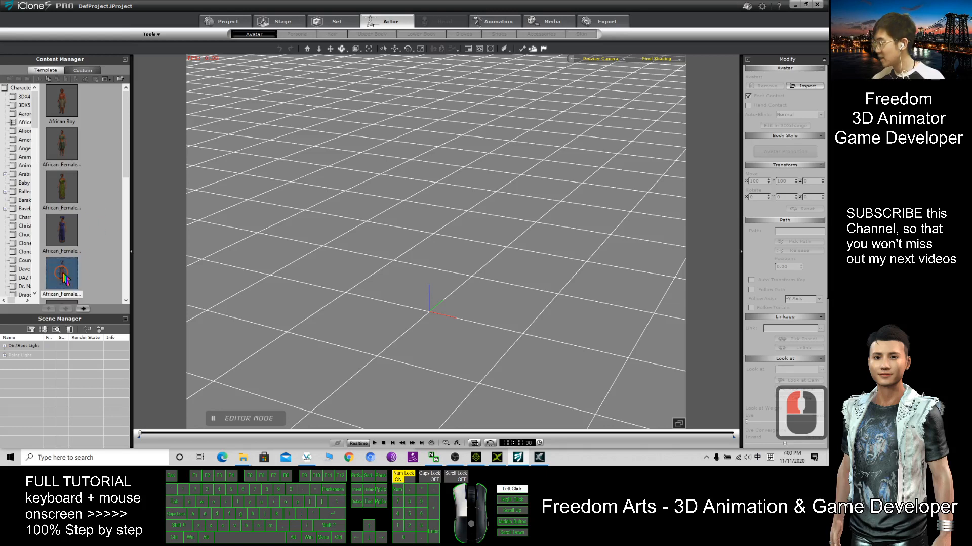
double_click(61, 275)
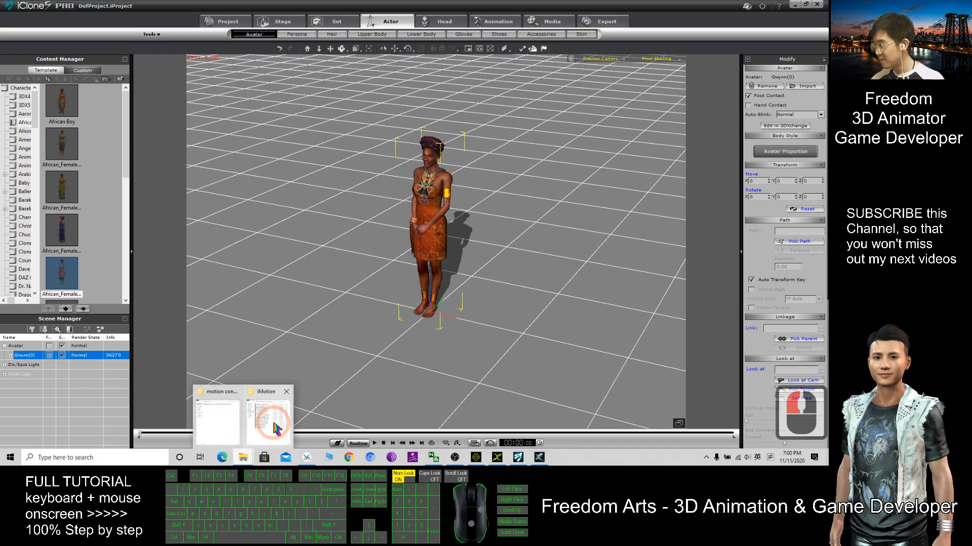
Step: Apply a converted talking iMotion clip from the iMotion folder to the African female
click(266, 414)
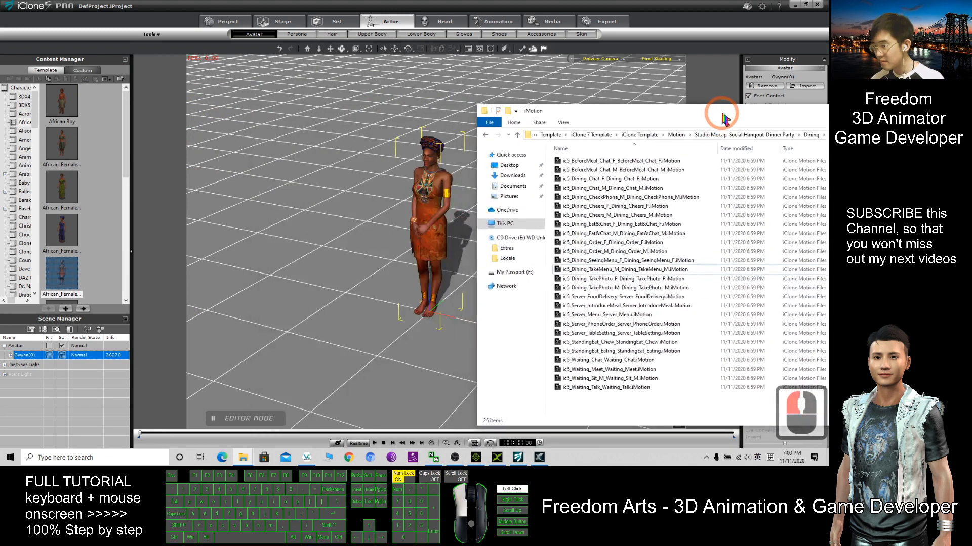
click(613, 378)
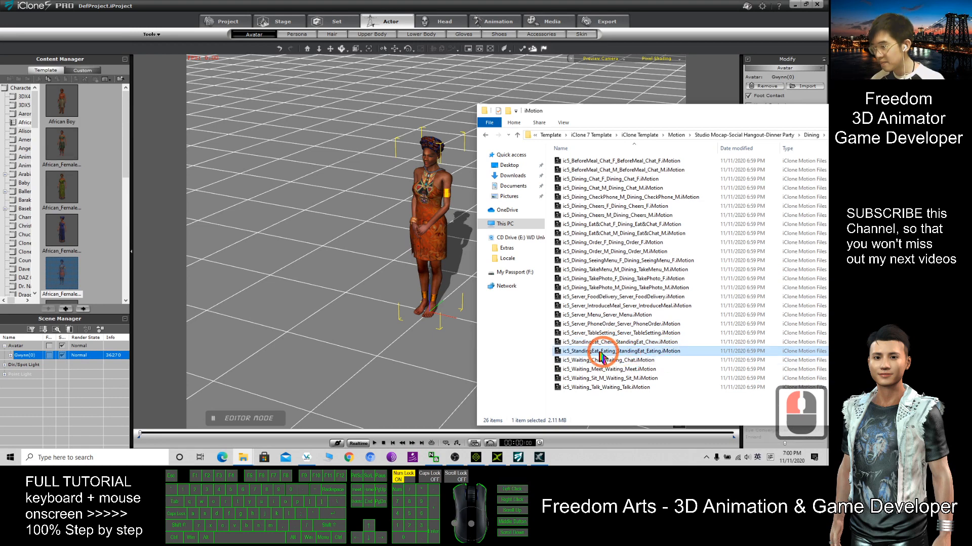
click(604, 361)
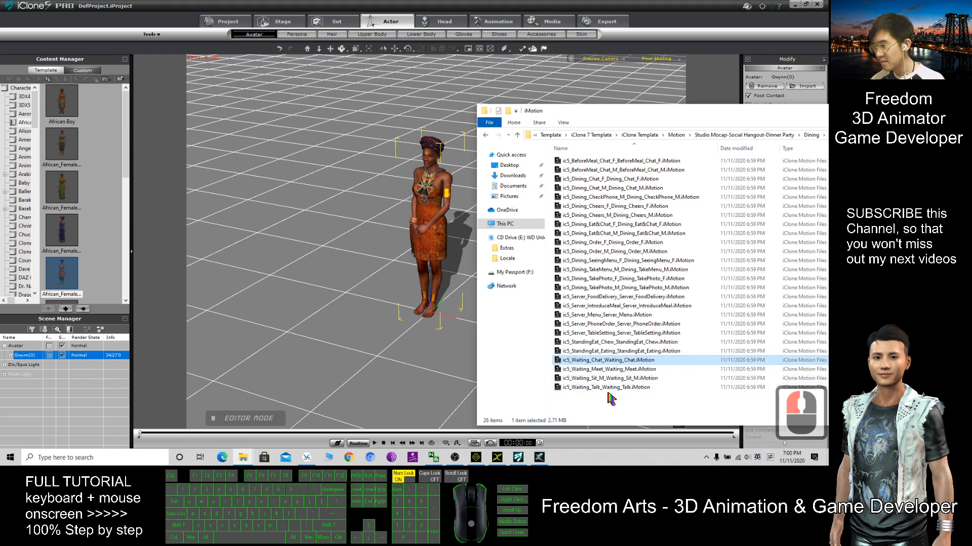
double_click(607, 387)
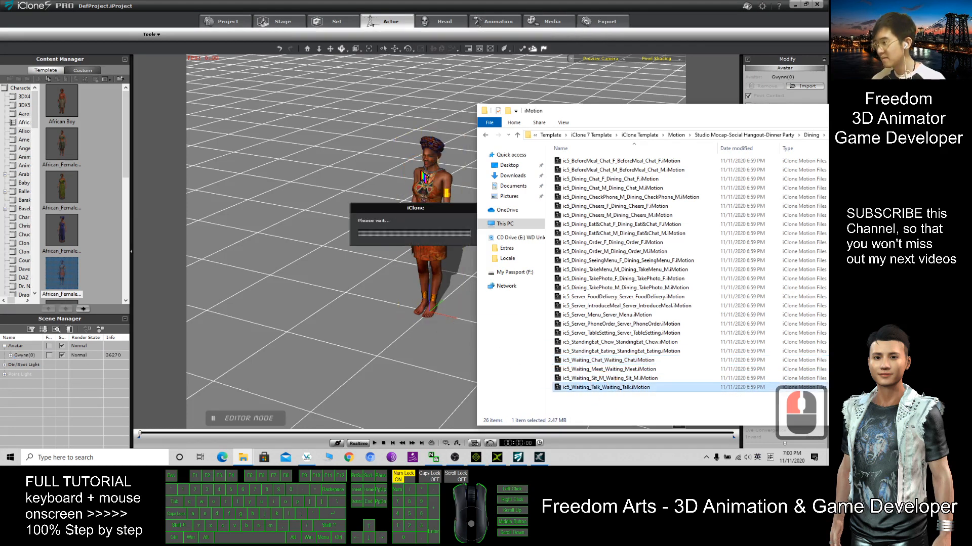
click(494, 20)
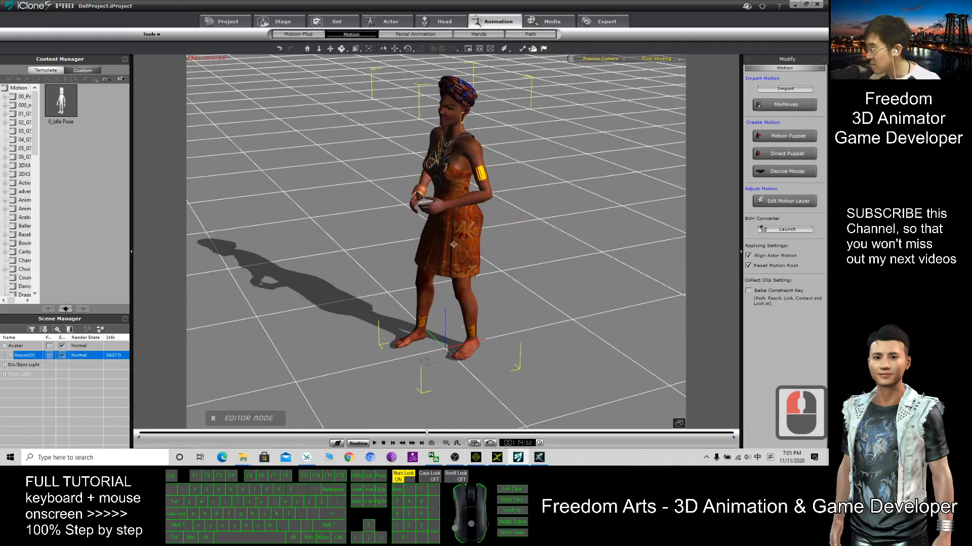
scroll(down, 3)
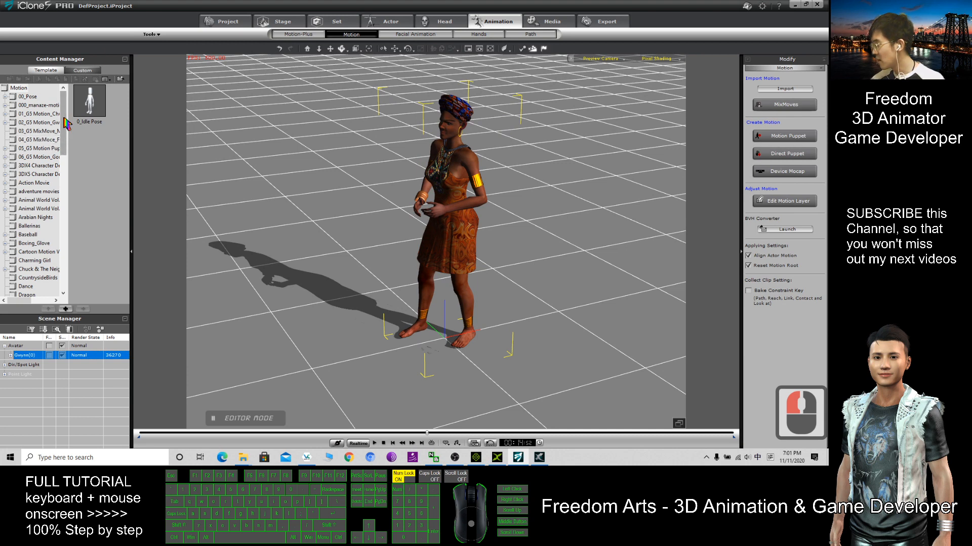
Step: Add the Charming Girl avatar and apply a converted iMotion clip to her
click(386, 21)
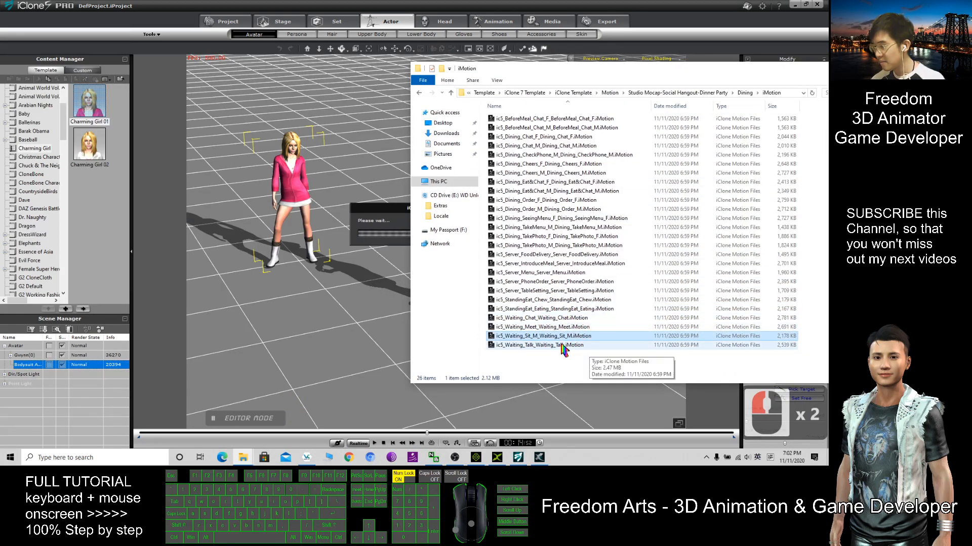
click(553, 281)
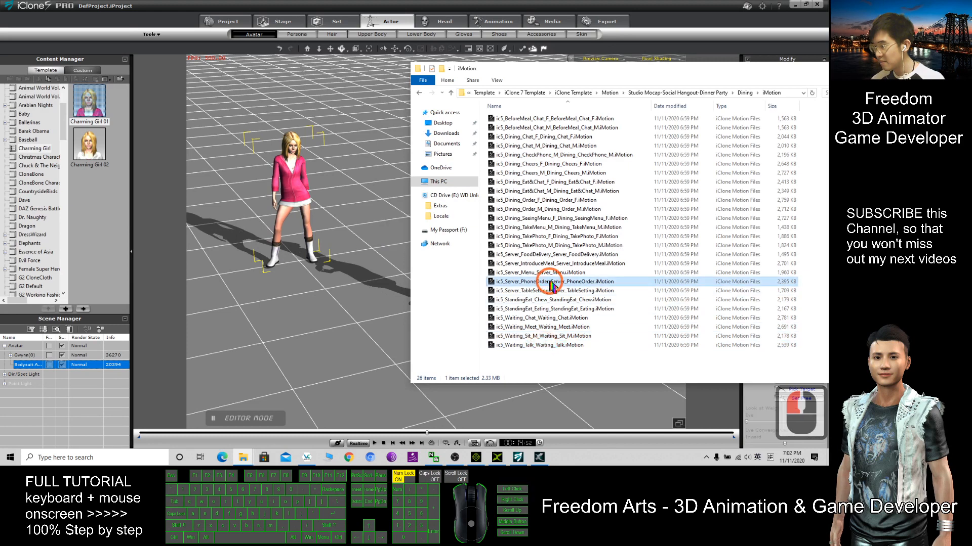
click(539, 345)
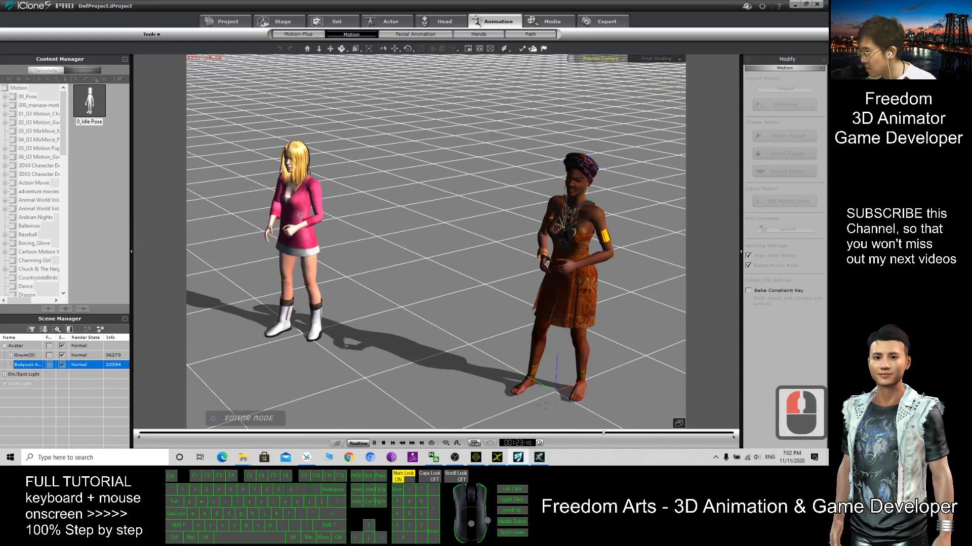
click(402, 443)
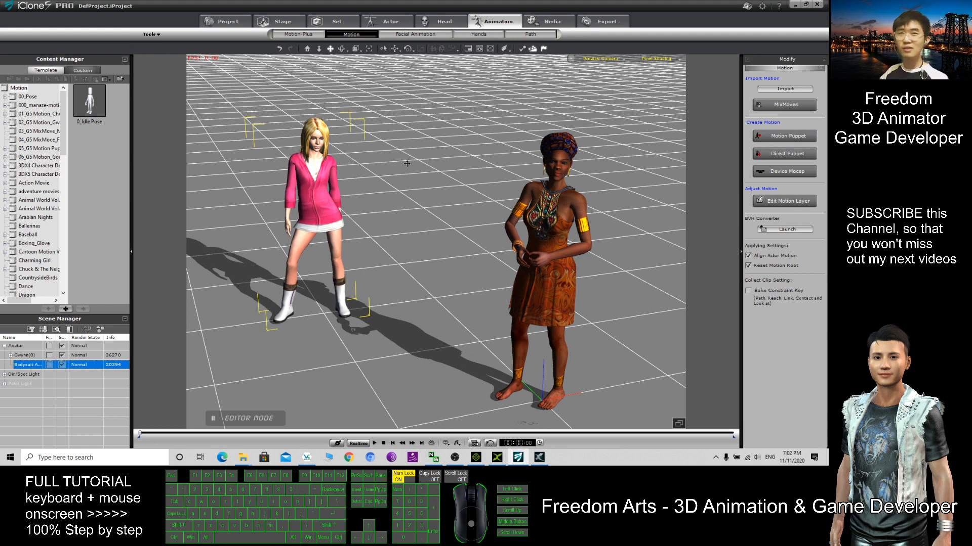
mouse_move(403, 162)
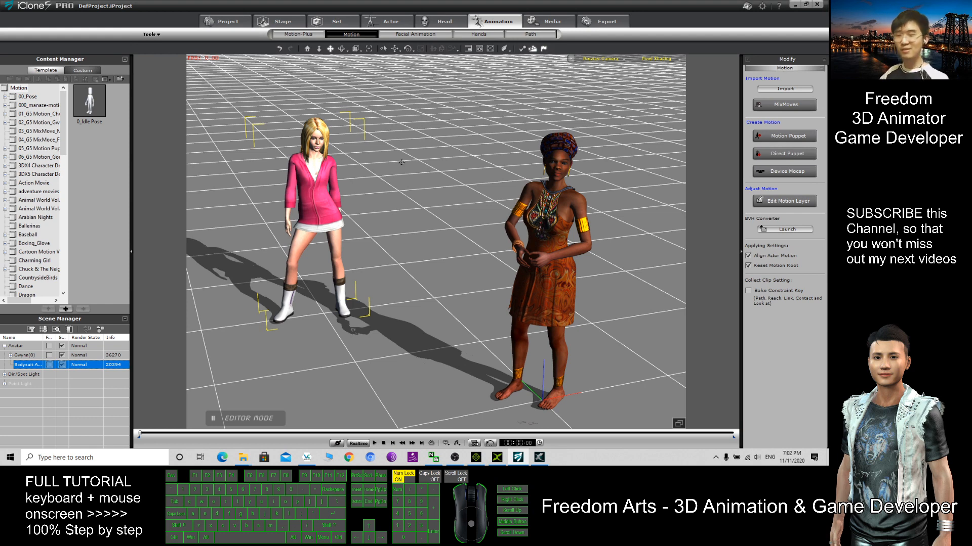